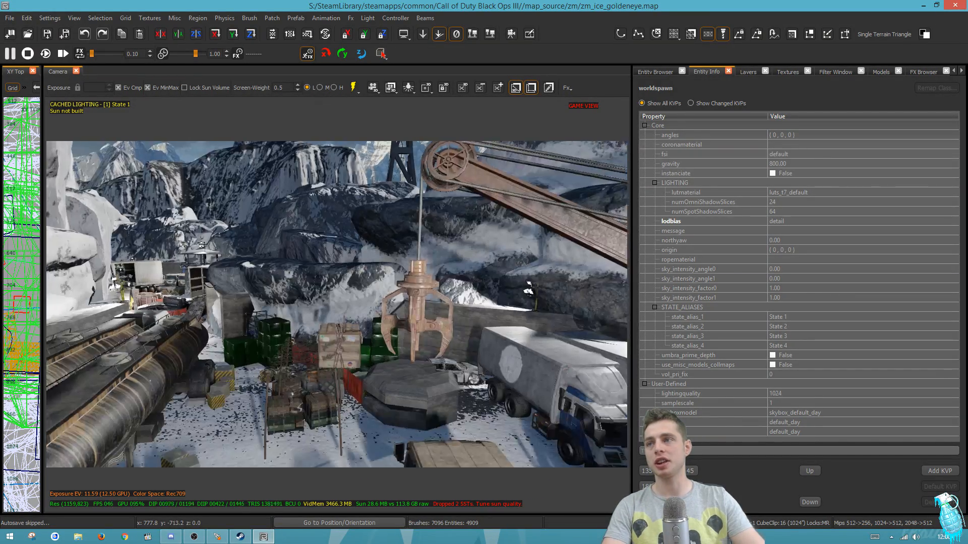
Step: Dock the Entity List panel beside the camera view in the Goldeneye map
click(444, 346)
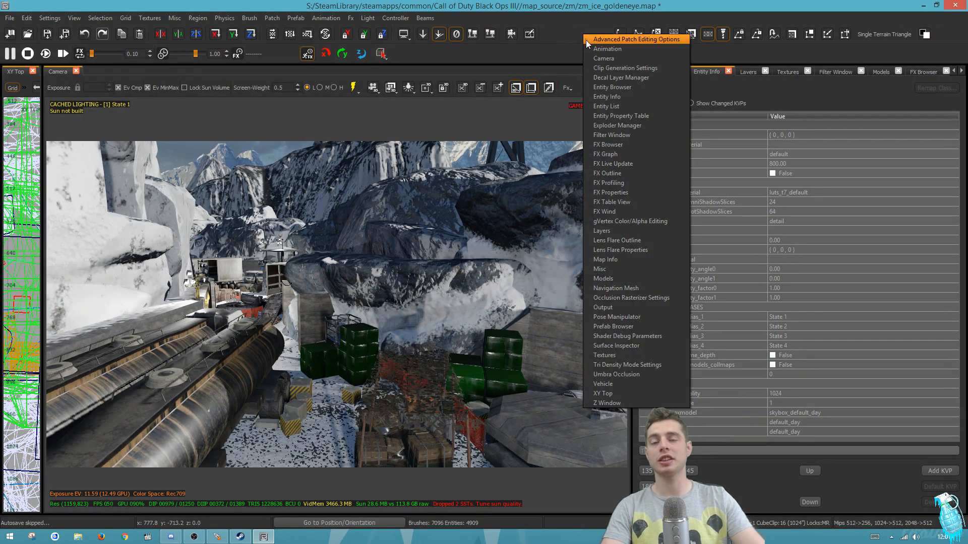
click(605, 106)
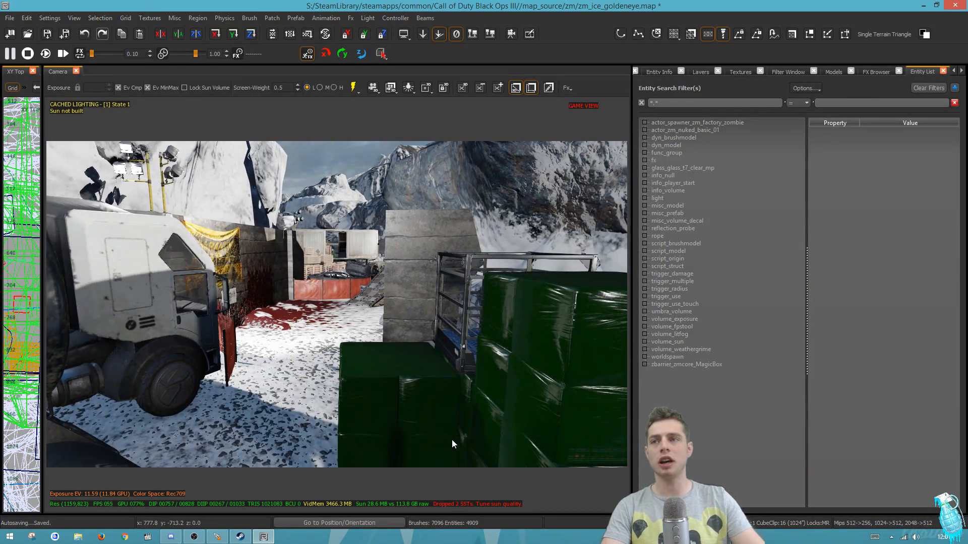
click(674, 303)
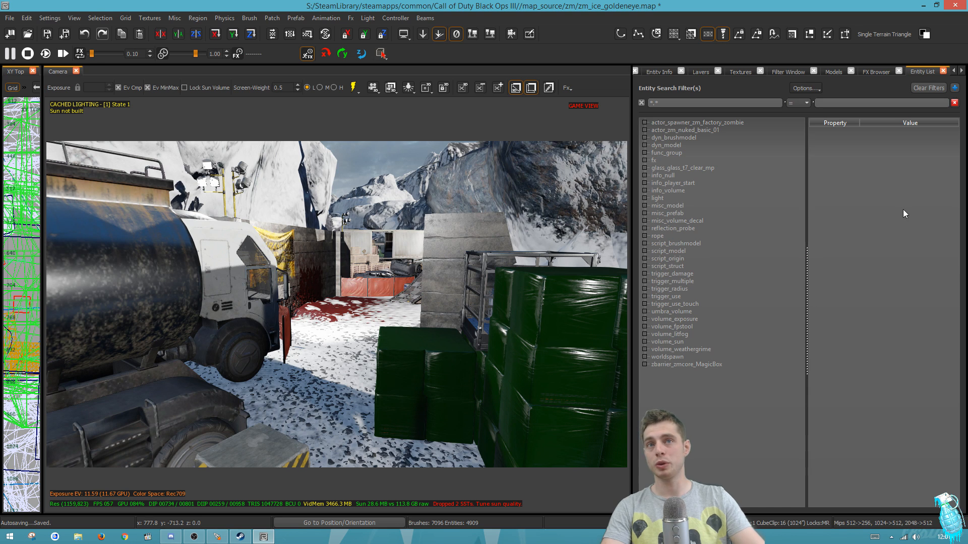
click(676, 243)
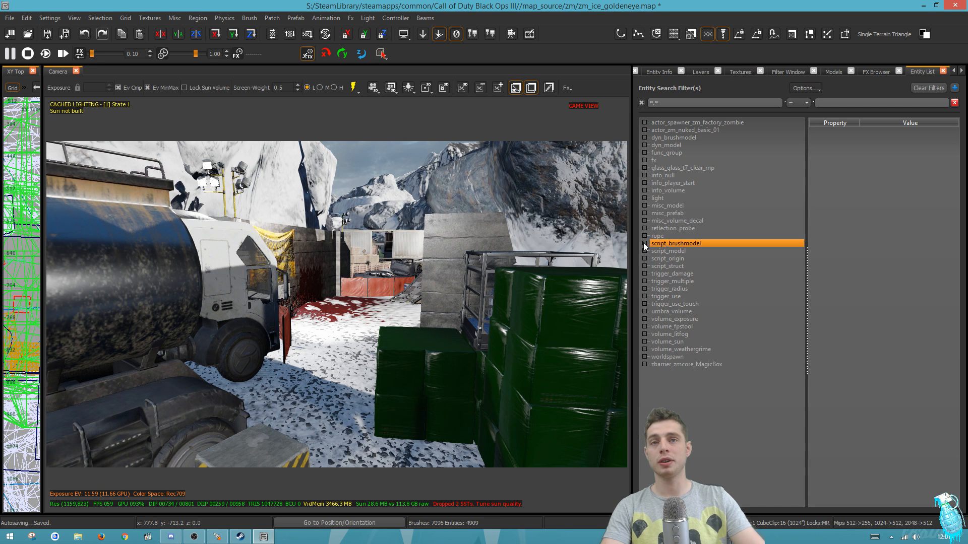
click(668, 250)
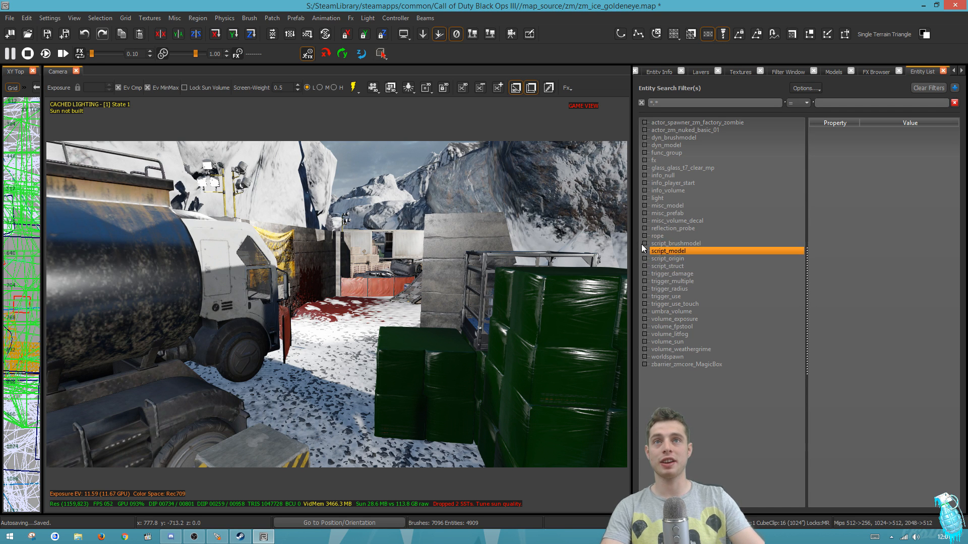
click(589, 33)
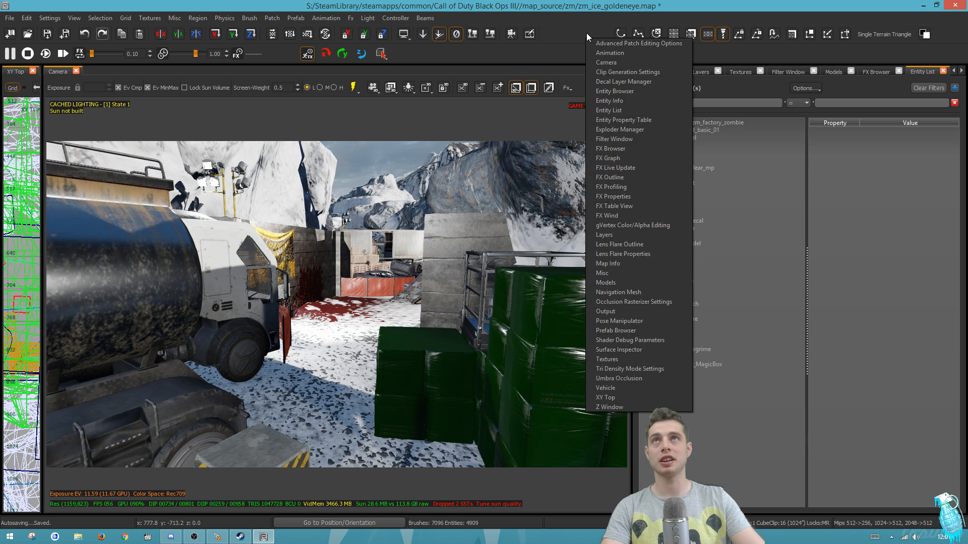
Step: Expand the fx entities and fast-travel to the water drip and flashing red light effects
click(608, 110)
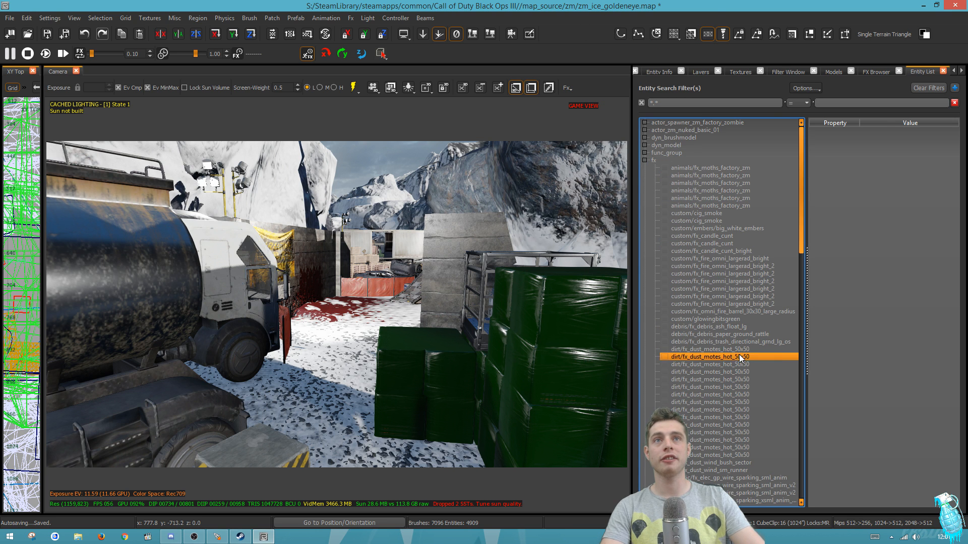
scroll(down, 3)
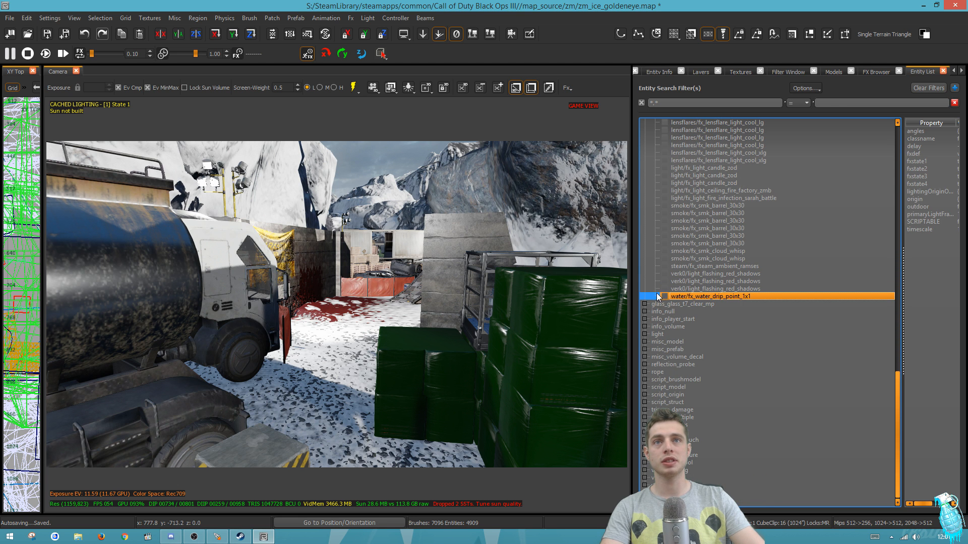
click(715, 288)
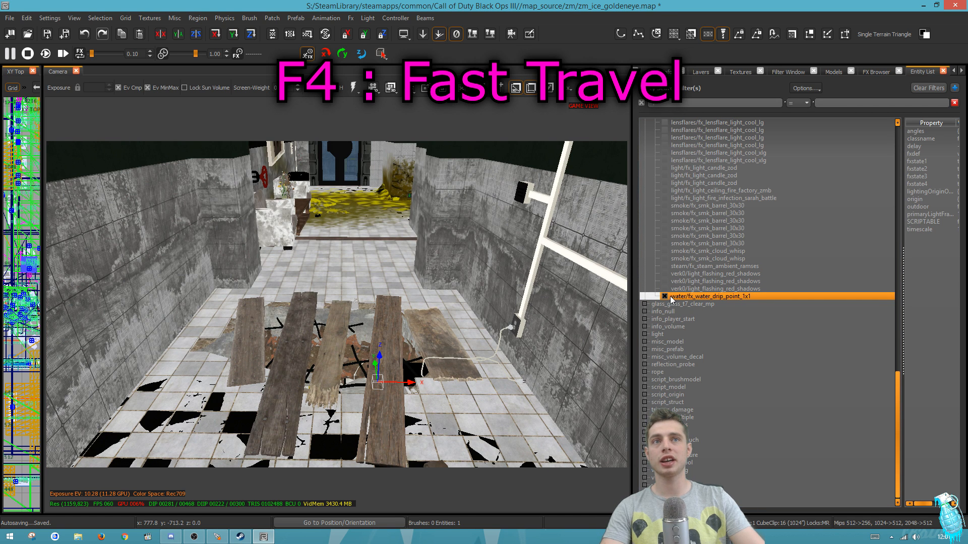
click(716, 281)
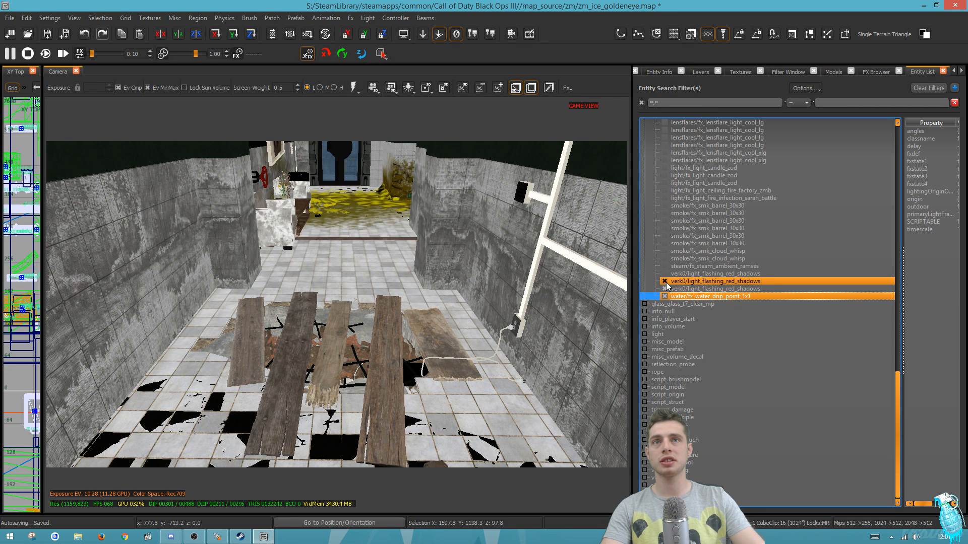
click(716, 273)
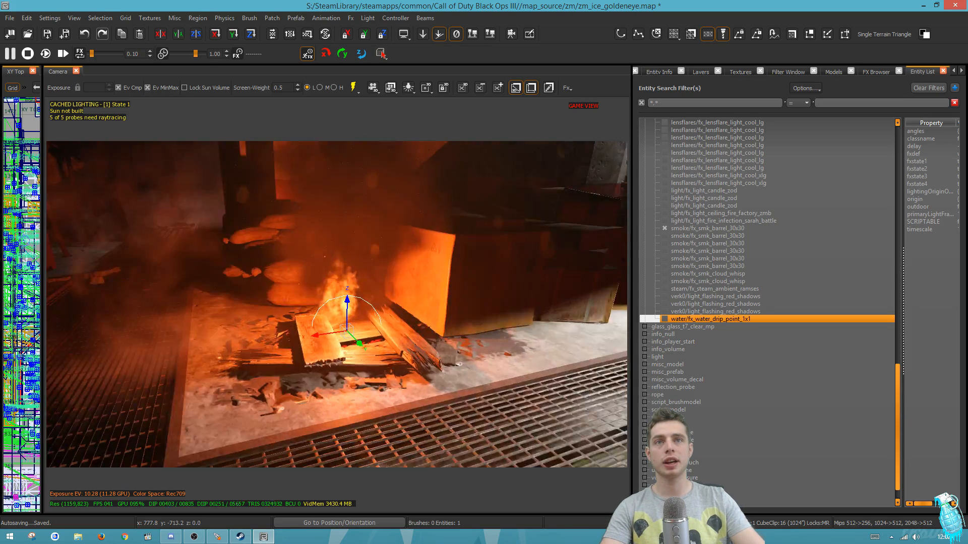
Step: Select smoke/fx_smk_barrel_30x30 entries and jump the camera to the barrel fire
click(707, 228)
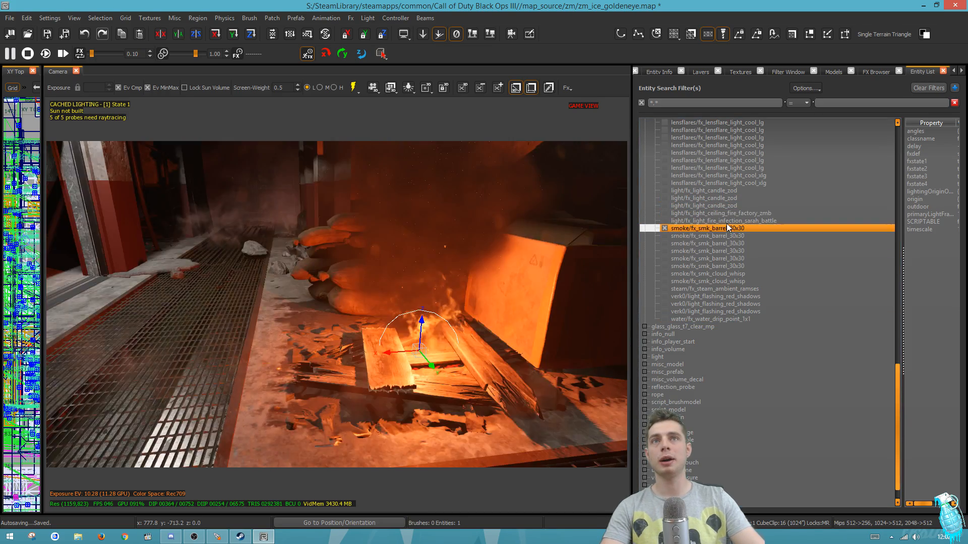
click(708, 236)
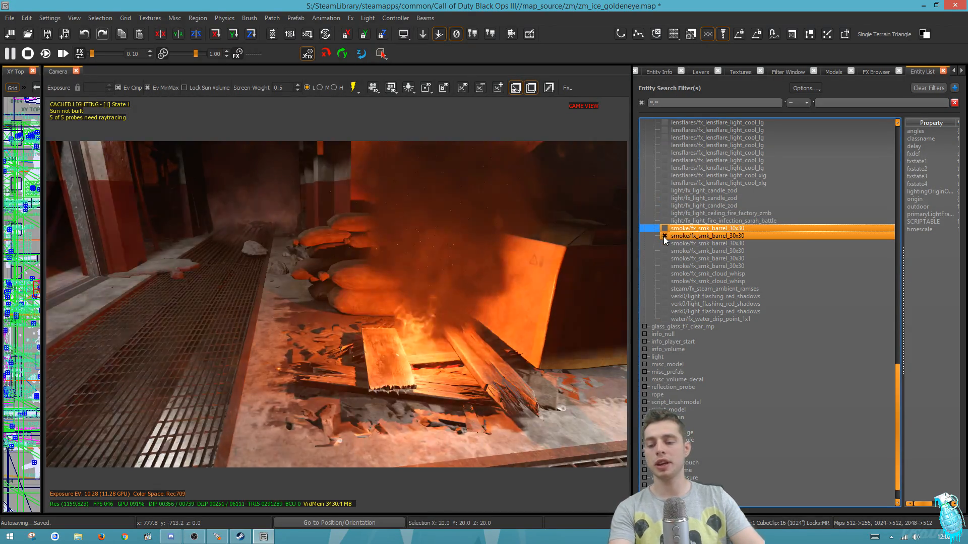
click(709, 228)
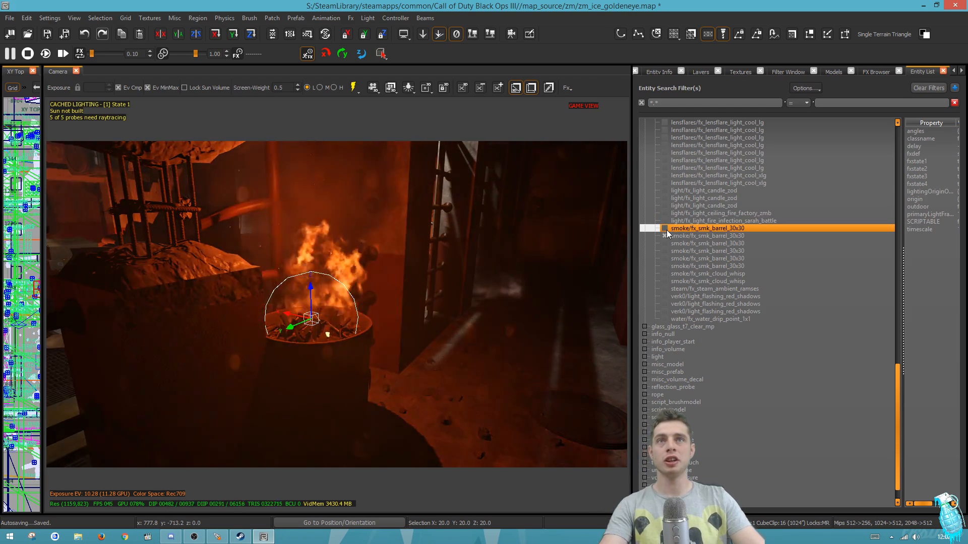
Step: Add more smoke barrel and cloud whisp effects, review their shared fxdef, and close the browser
click(707, 267)
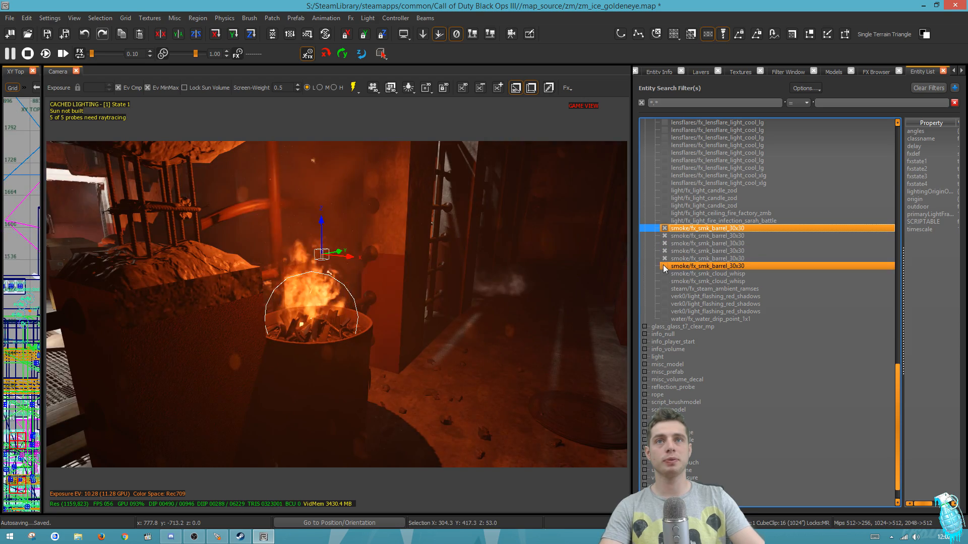
click(707, 243)
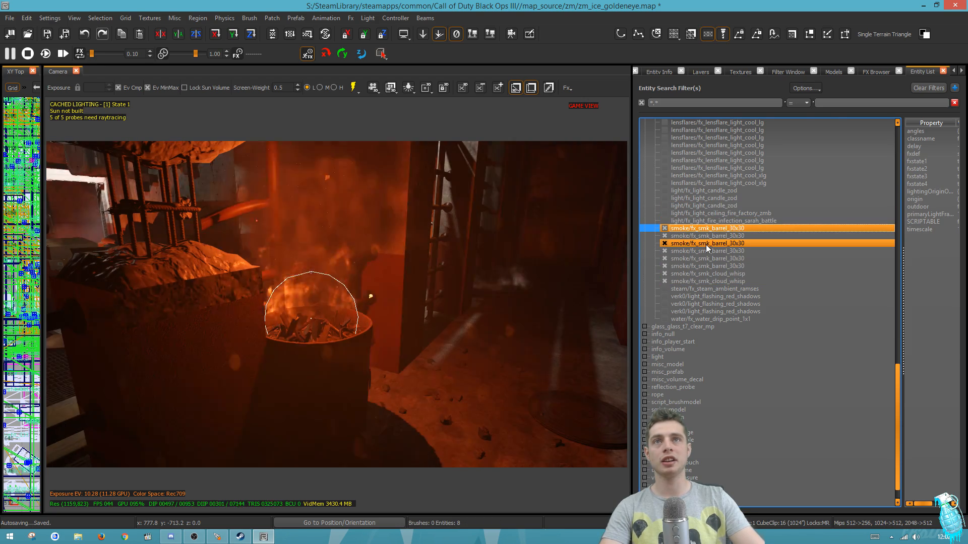
click(658, 71)
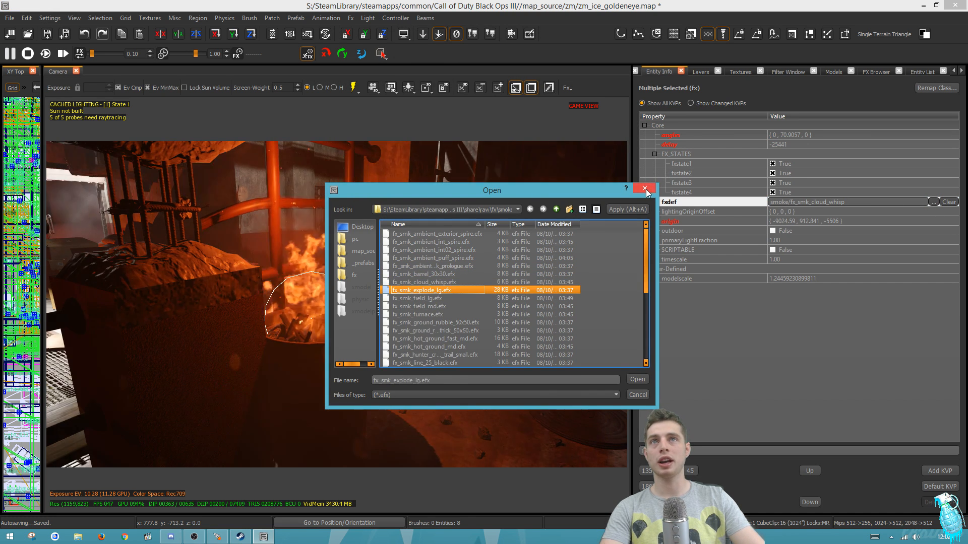
click(645, 190)
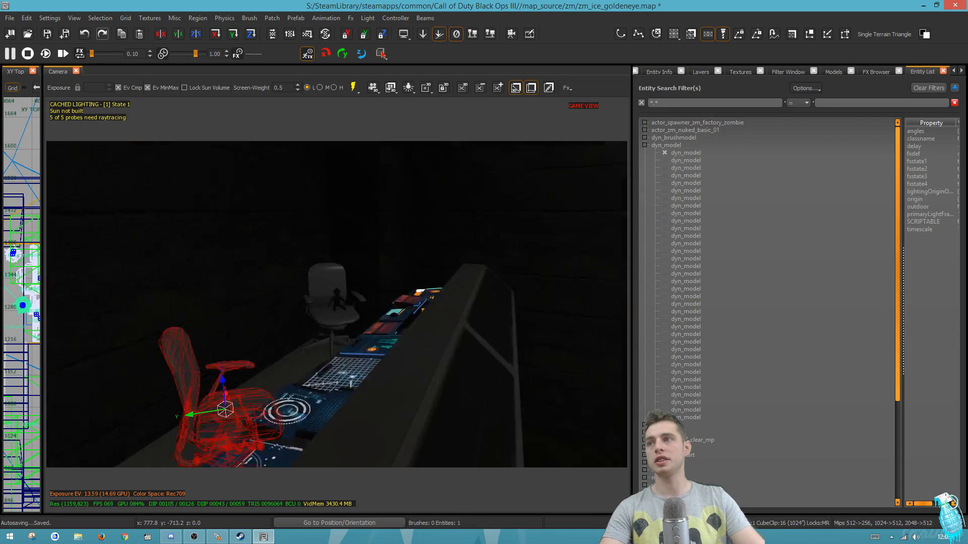
Step: Inspect the chair and a red barrel dyn_model, then collapse the dyn_model group
click(684, 152)
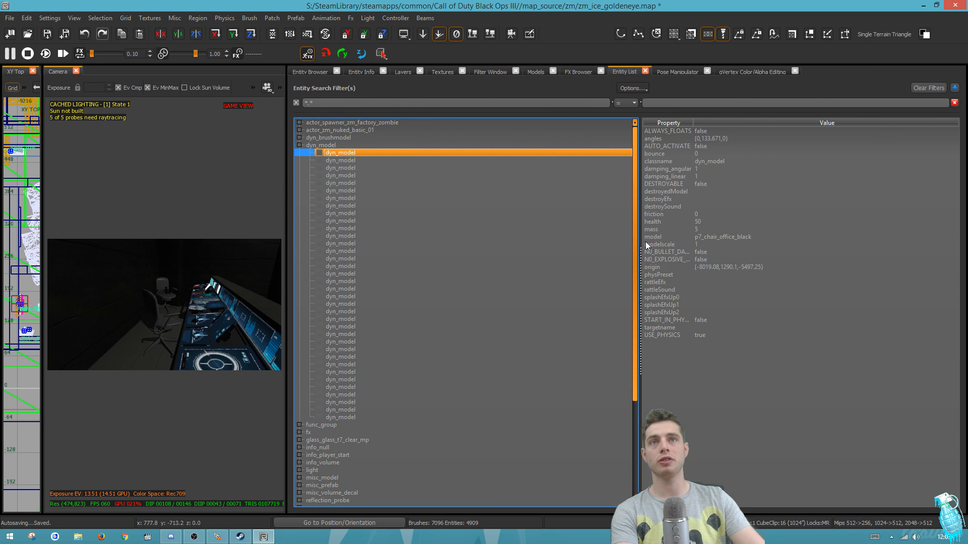
click(339, 167)
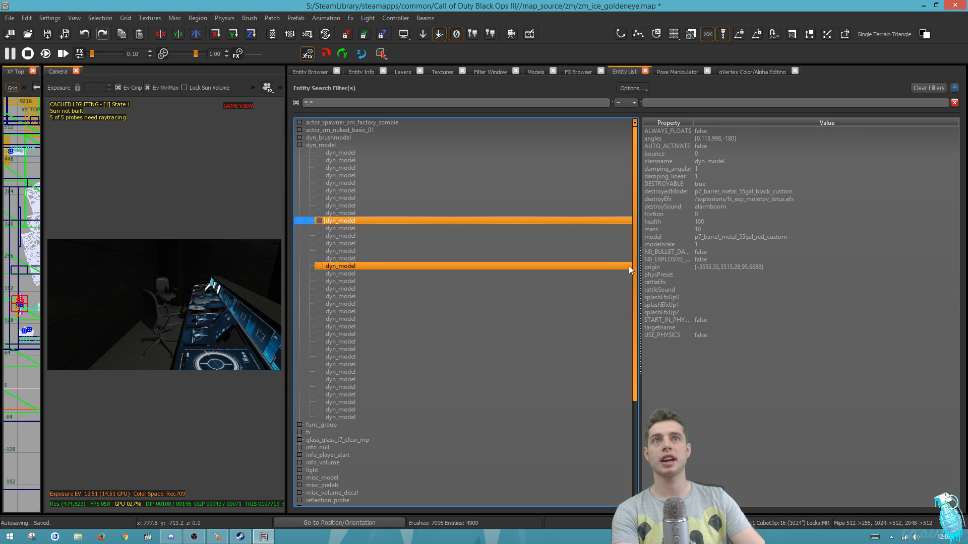
click(339, 152)
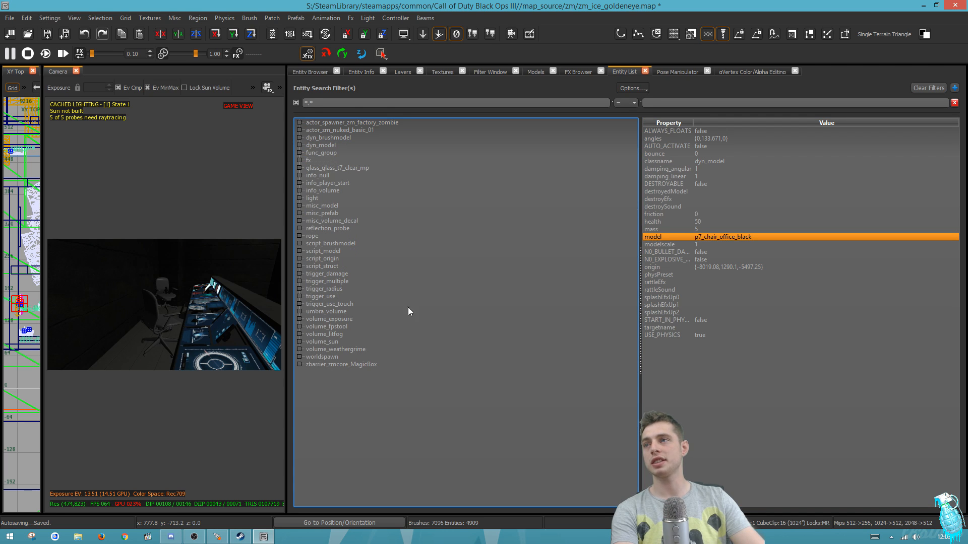
Step: Expand script_struct and inspect two structs, ending on a reflection probe
click(329, 304)
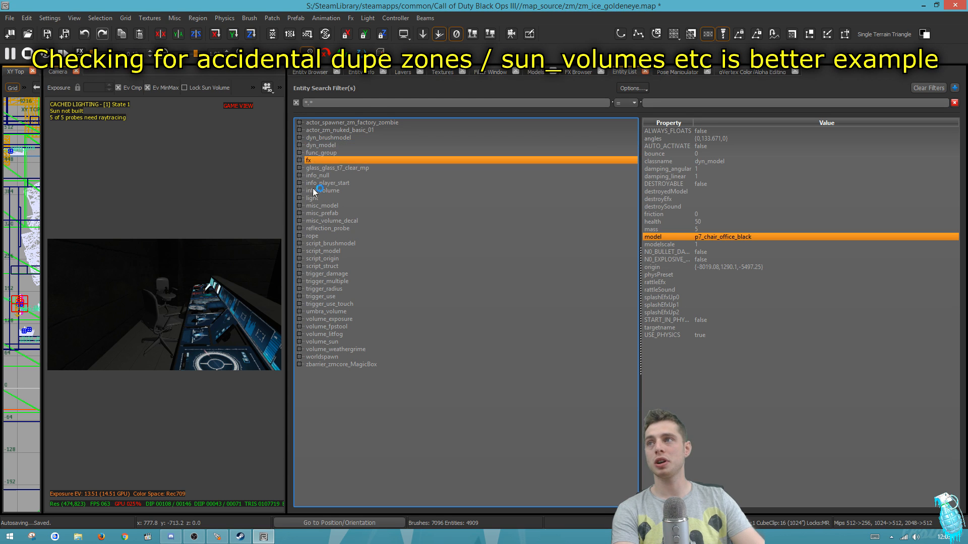
click(321, 266)
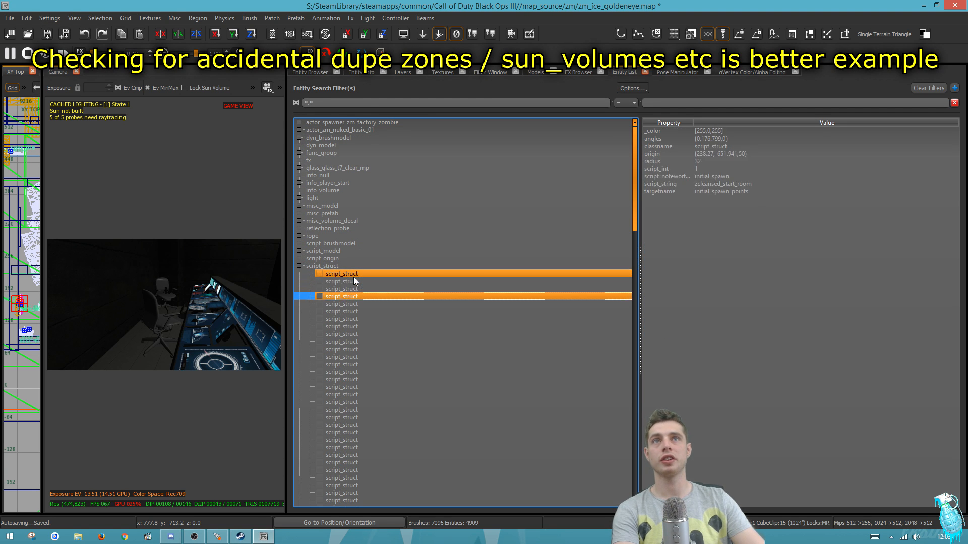
click(342, 379)
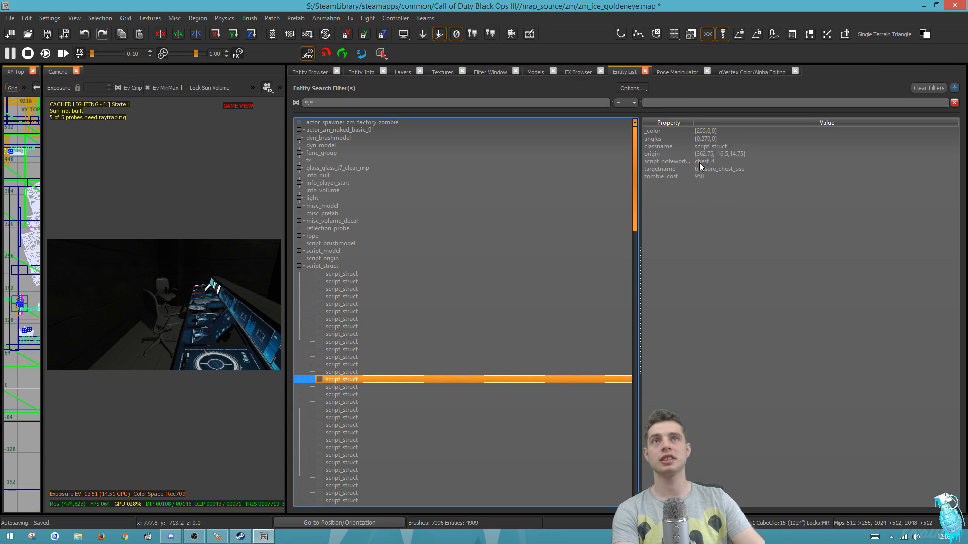
click(328, 228)
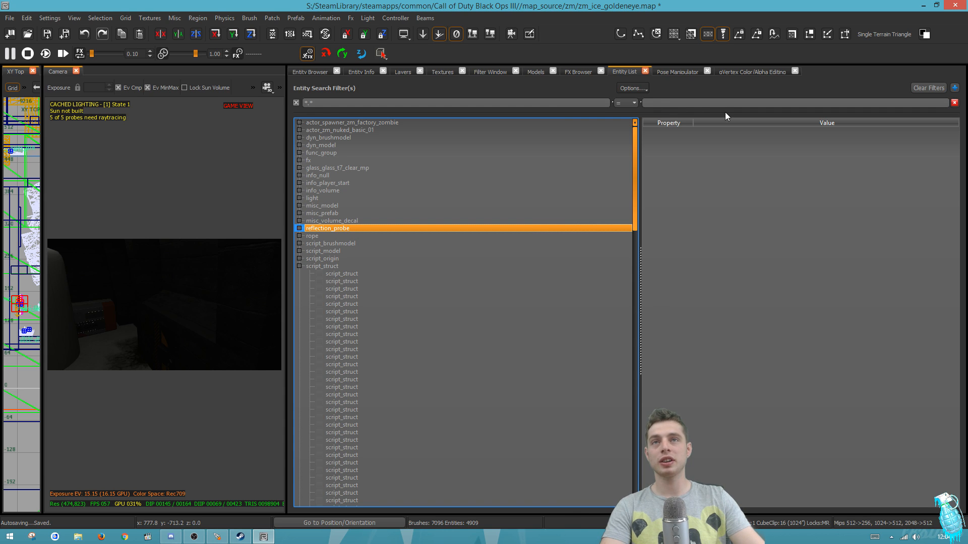
click(630, 87)
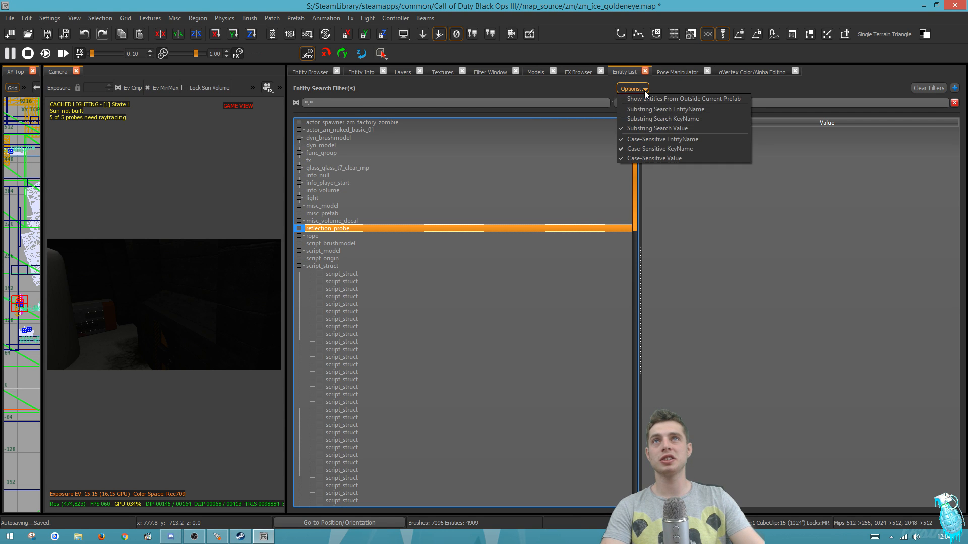
mouse_move(683, 99)
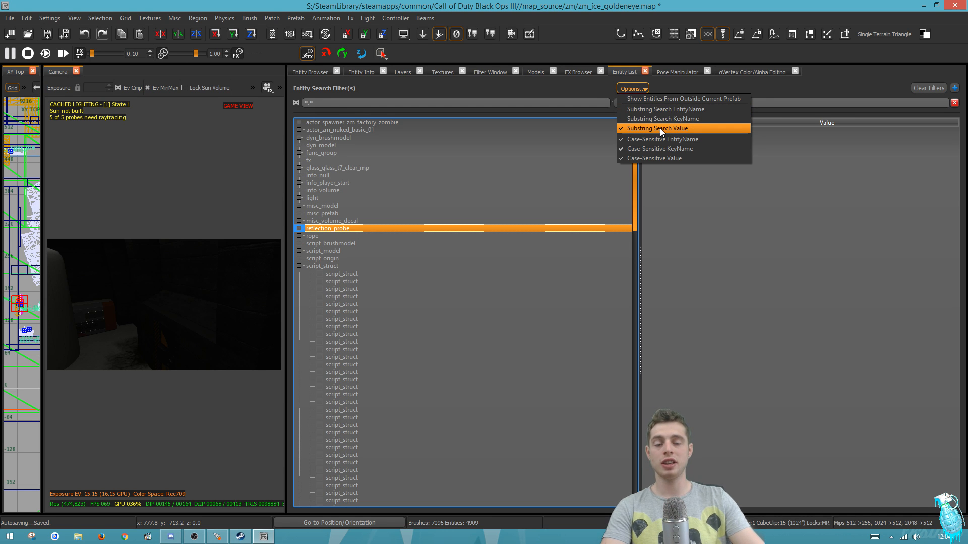
click(656, 129)
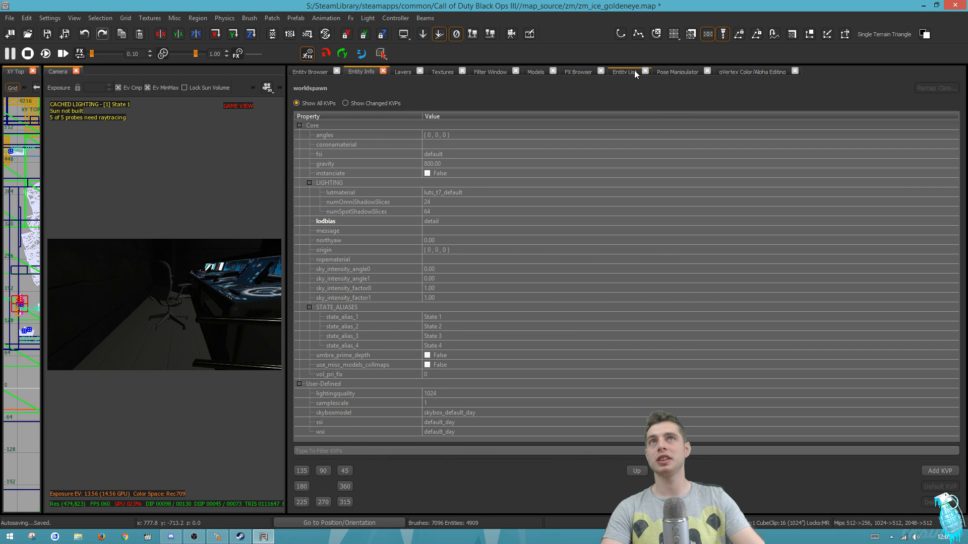
click(632, 88)
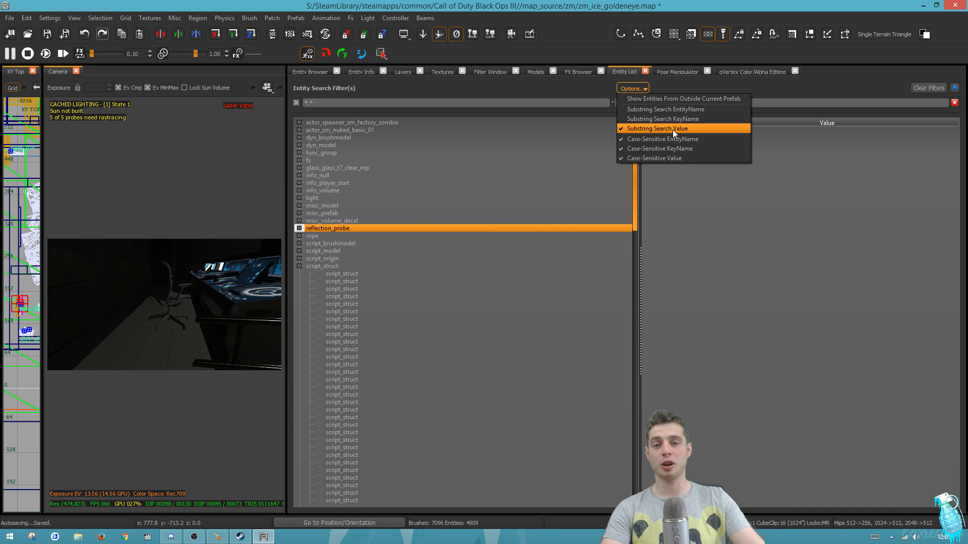
click(657, 129)
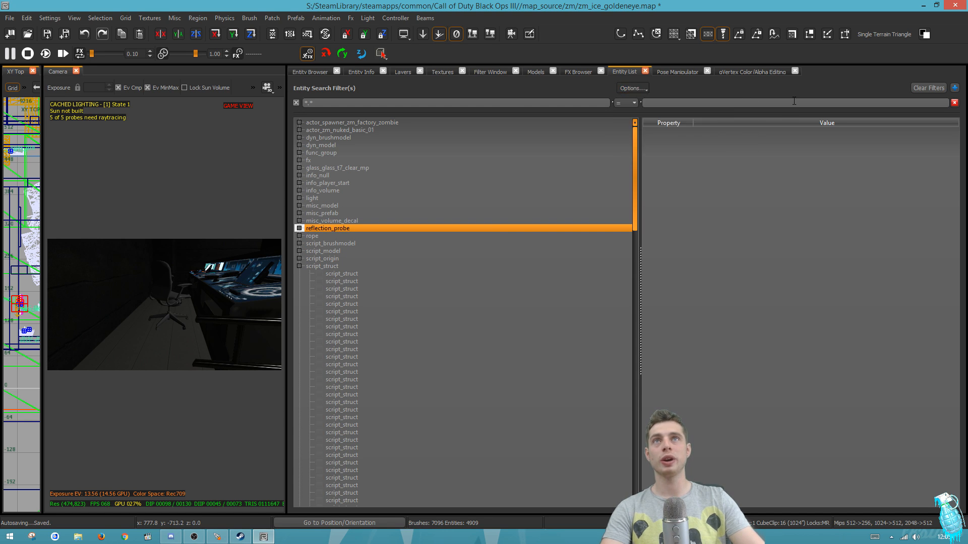
Step: Filter the list by p7 and select the black office and modern chair entities
text(p7_chair)
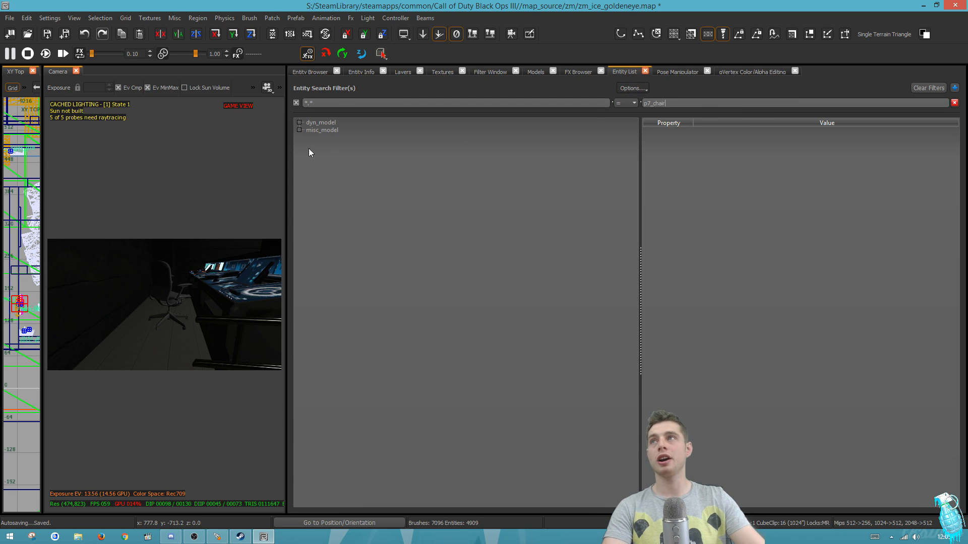
click(321, 130)
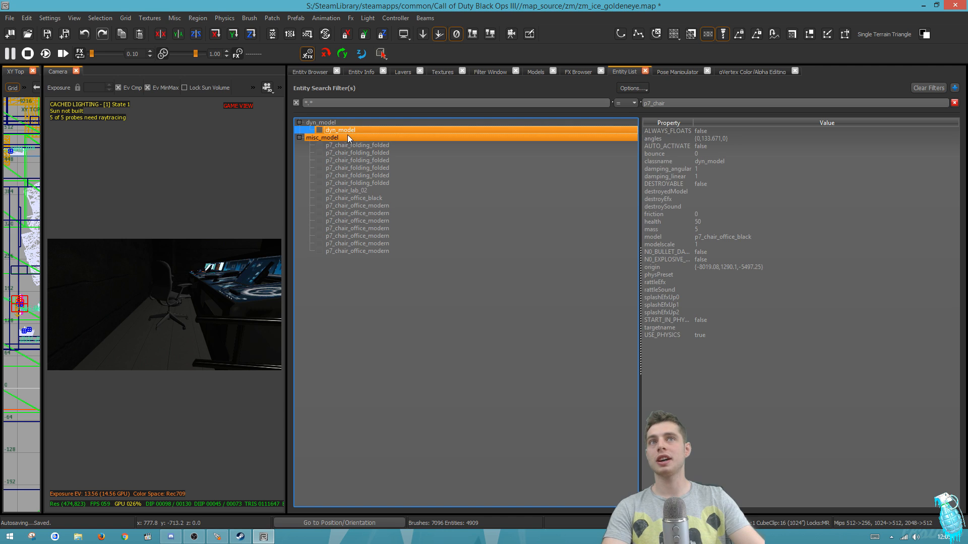
click(353, 198)
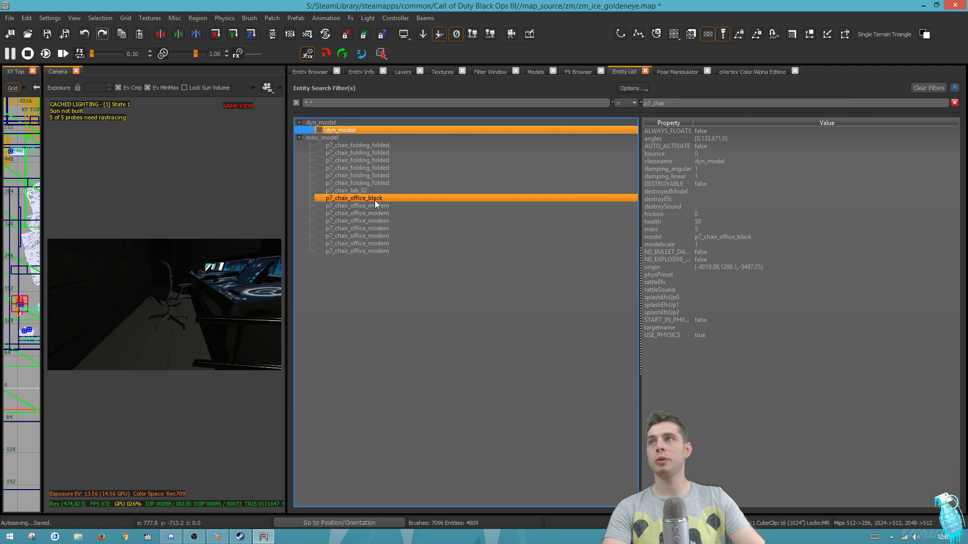
click(357, 213)
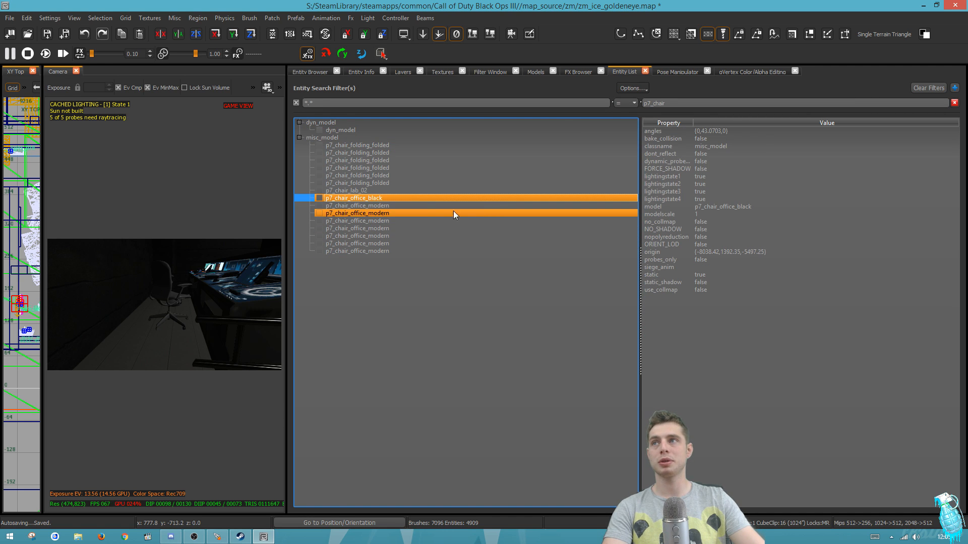
click(355, 197)
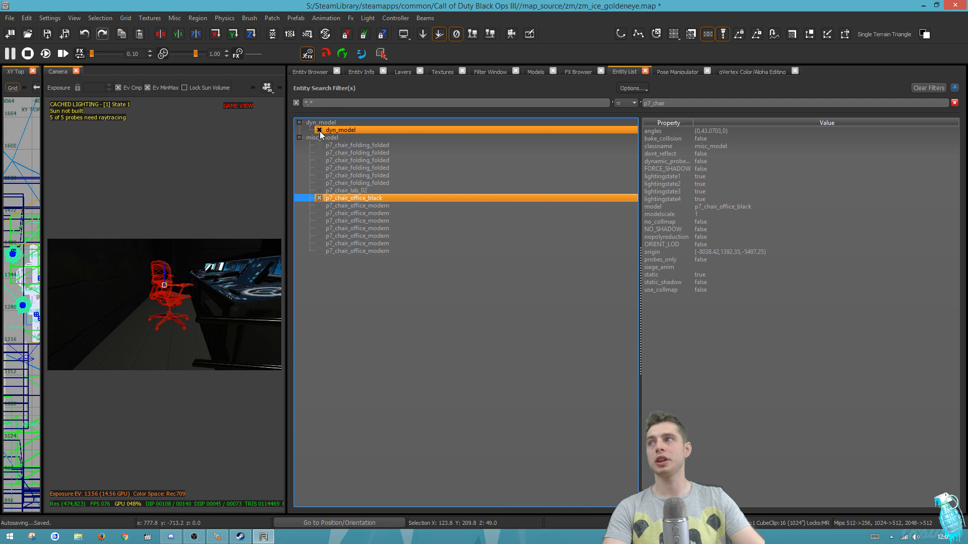
Step: Assign a new chair model to the selected chairs and return to the filtered list
click(741, 259)
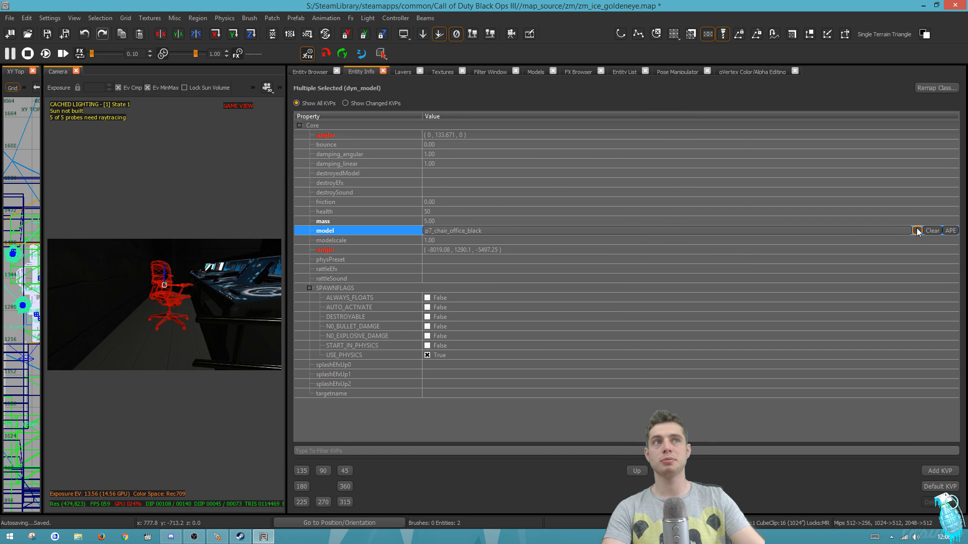
click(917, 231)
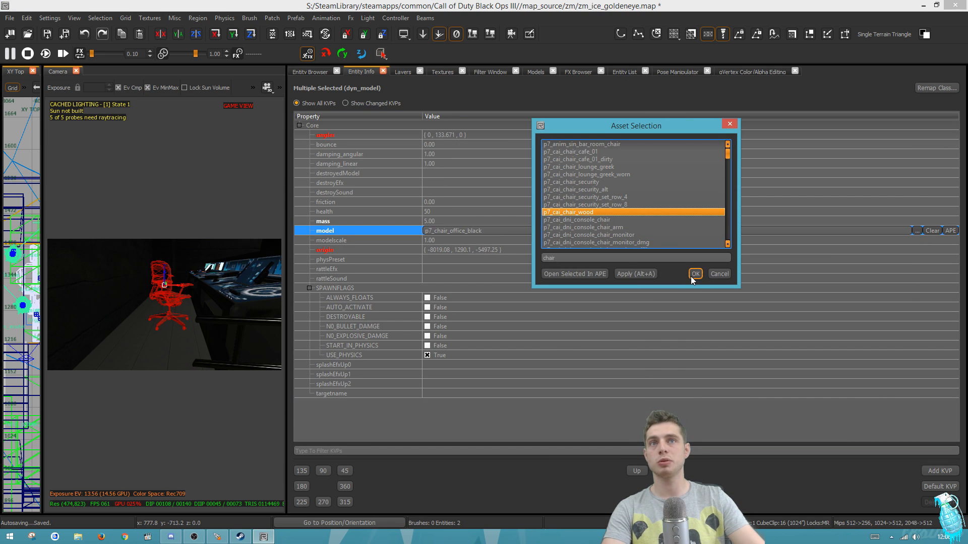
click(718, 274)
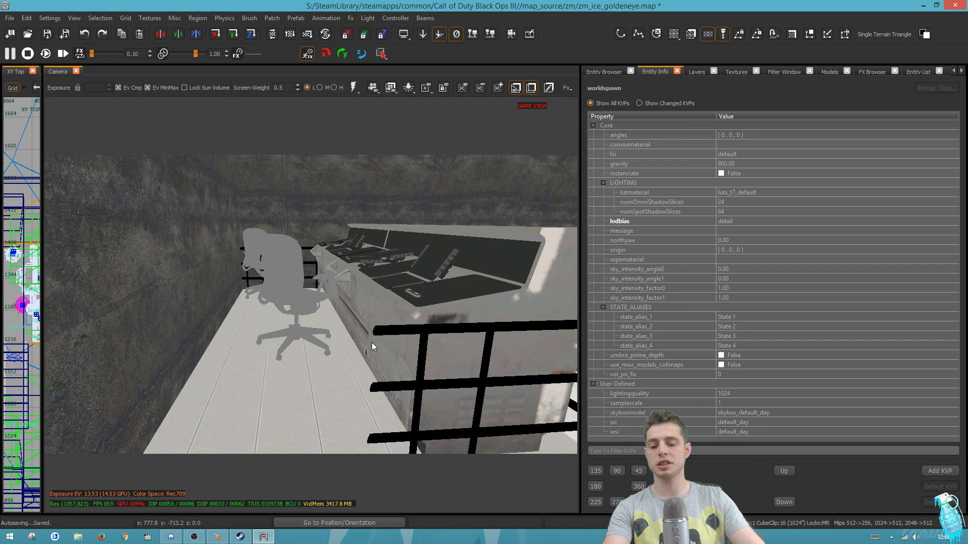
click(918, 72)
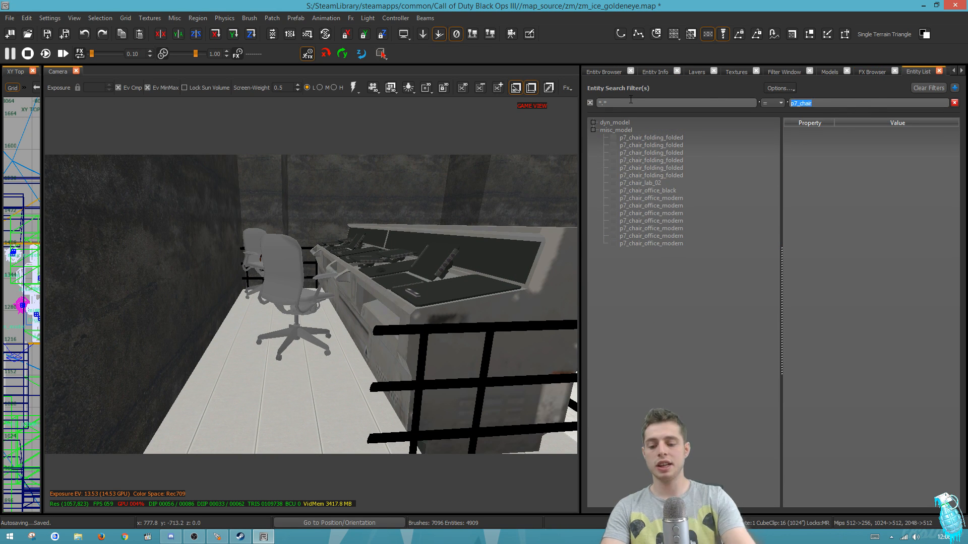
Step: Filter the value field to dog_location and expand the script_struct group
text(dog)
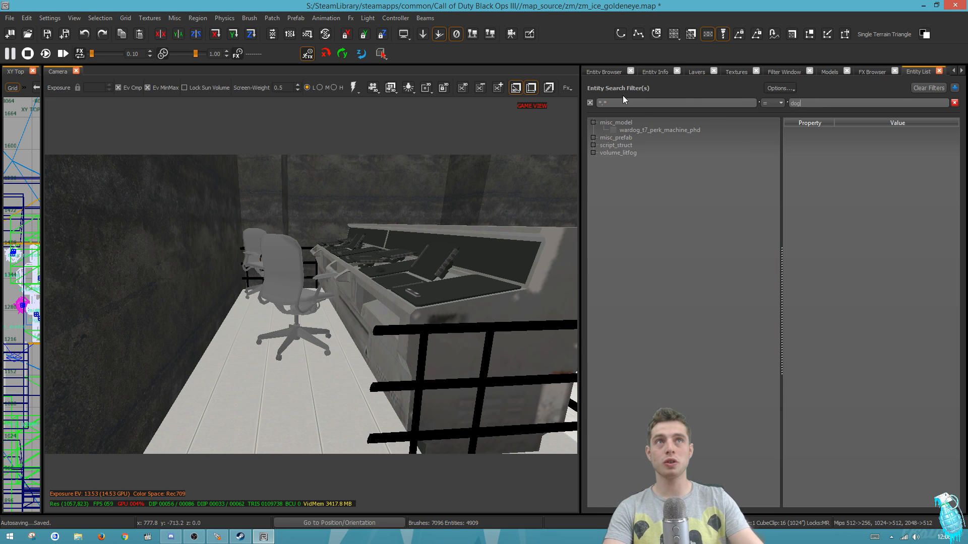
click(616, 137)
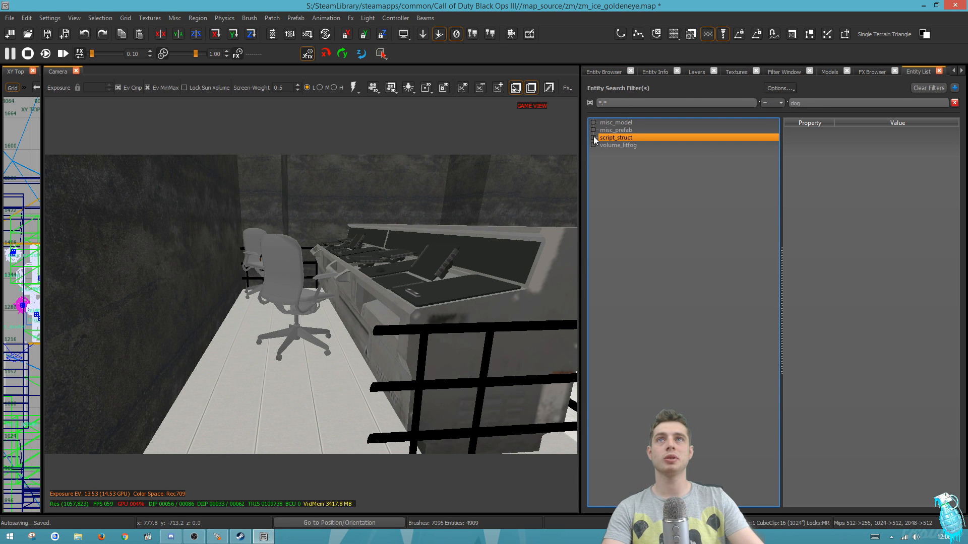
click(593, 137)
text(_)
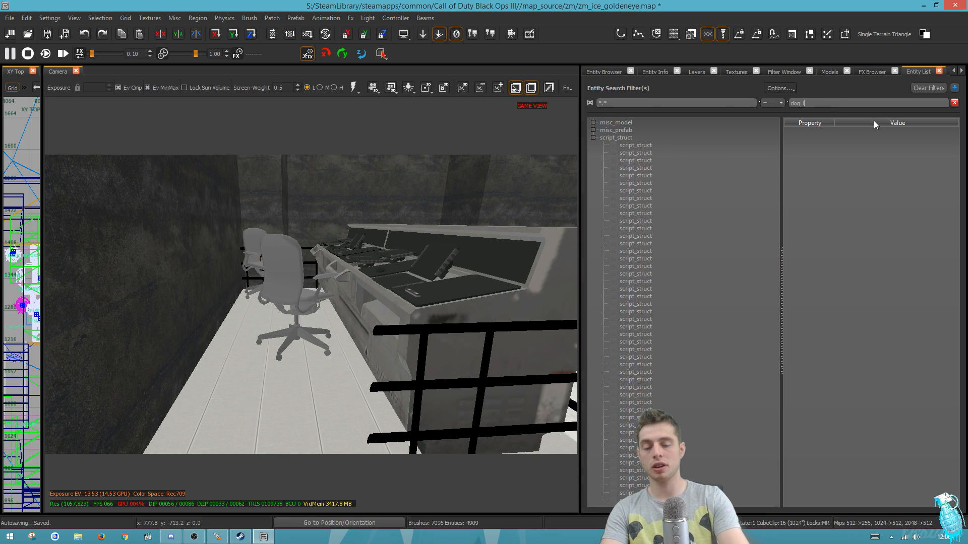
click(635, 250)
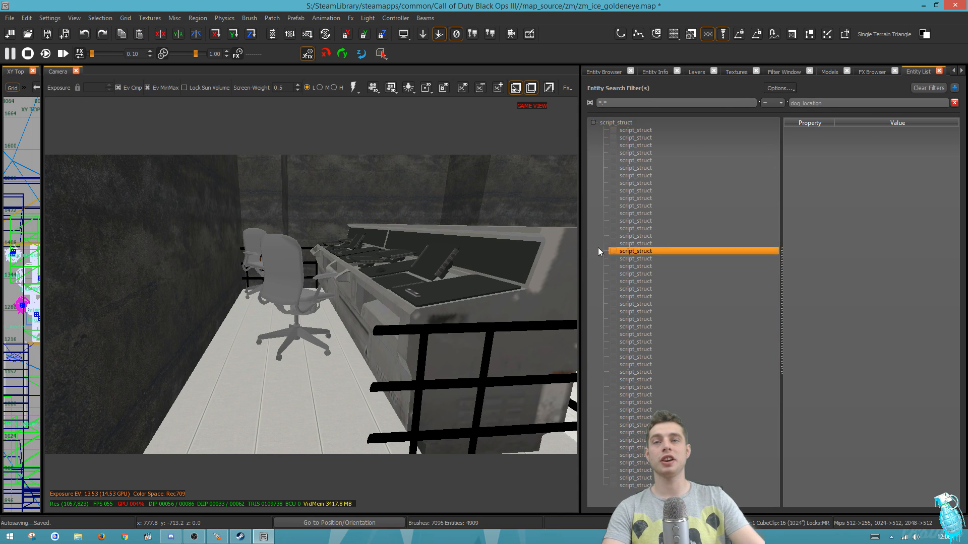
Step: Check a dog_location struct's targetname, then highlight all entries and bring up their context menu
click(634, 134)
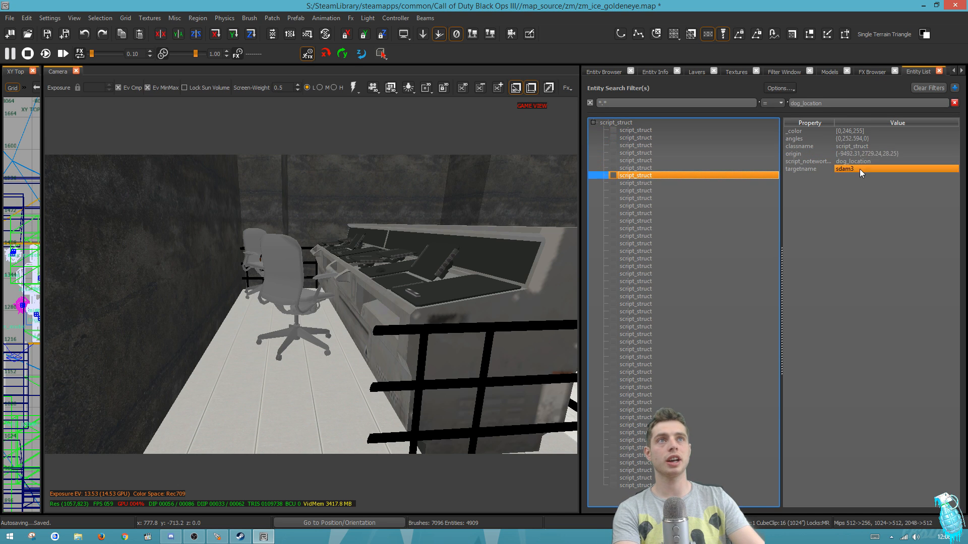
click(635, 289)
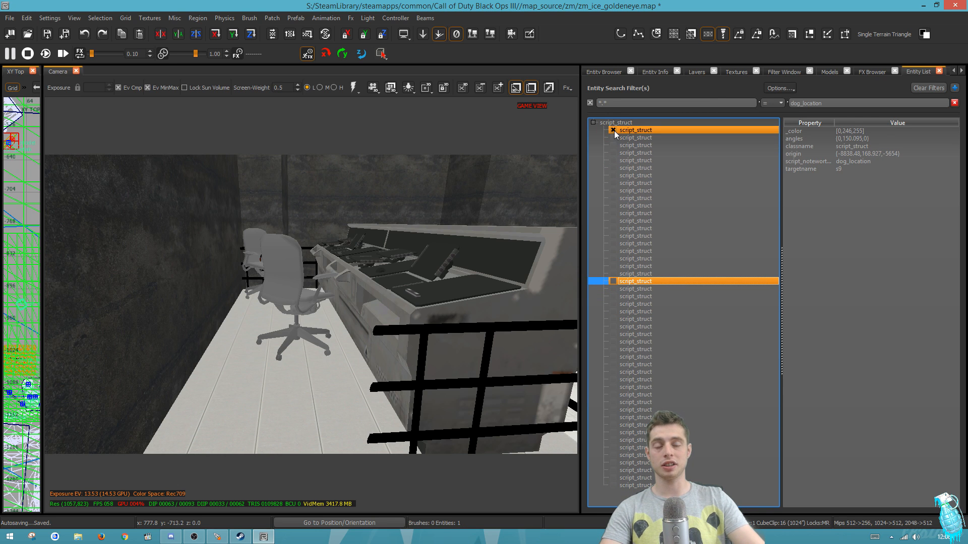
click(635, 484)
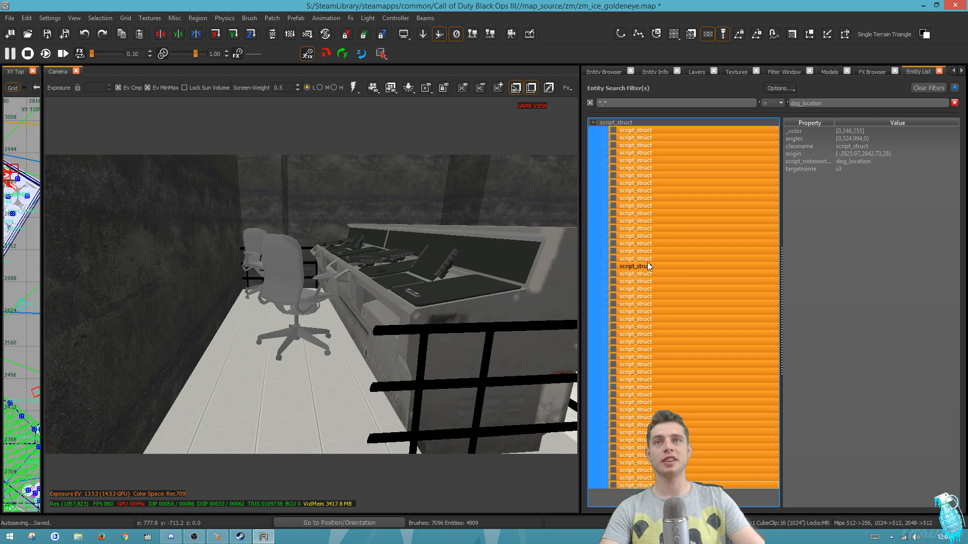
right_click(634, 266)
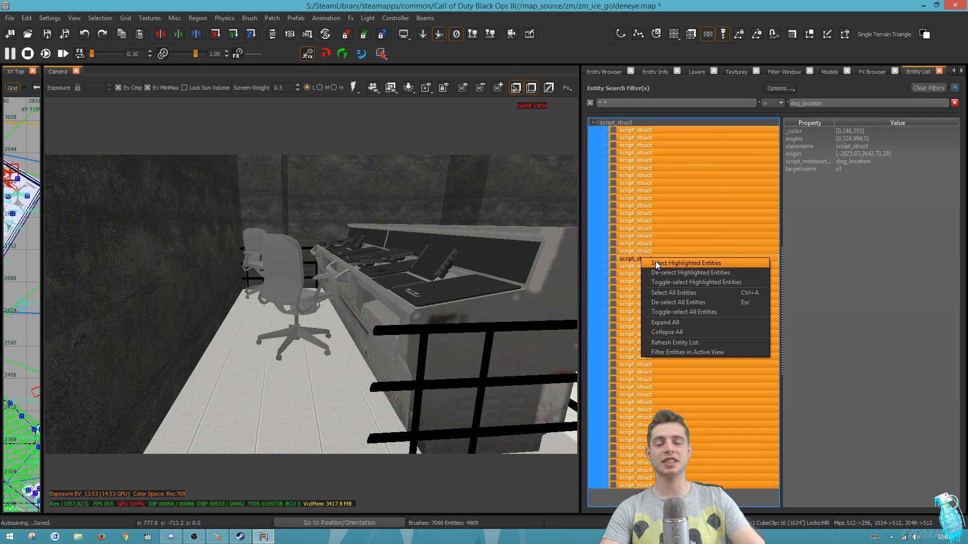
Step: Select all dog_location structs and set their _color to green (24, 255, 0)
click(686, 262)
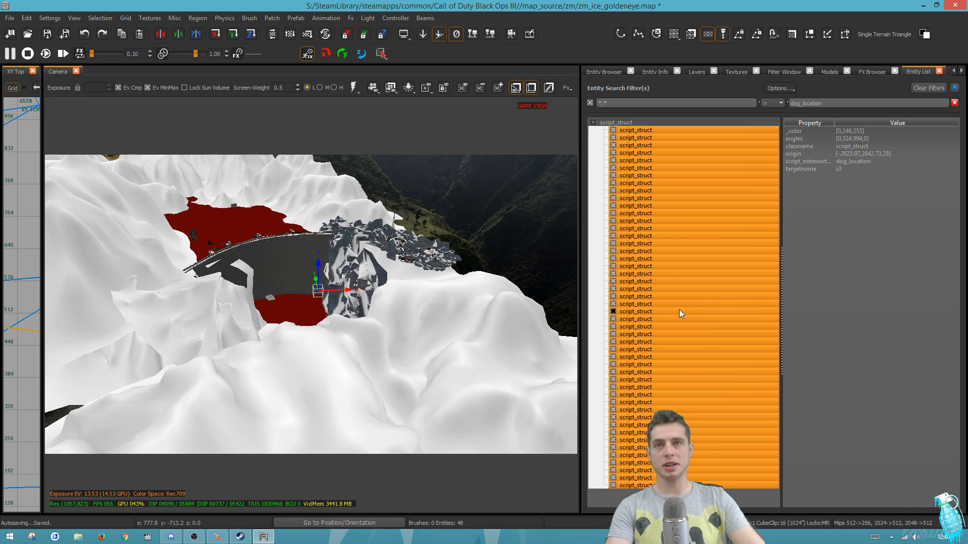
click(655, 71)
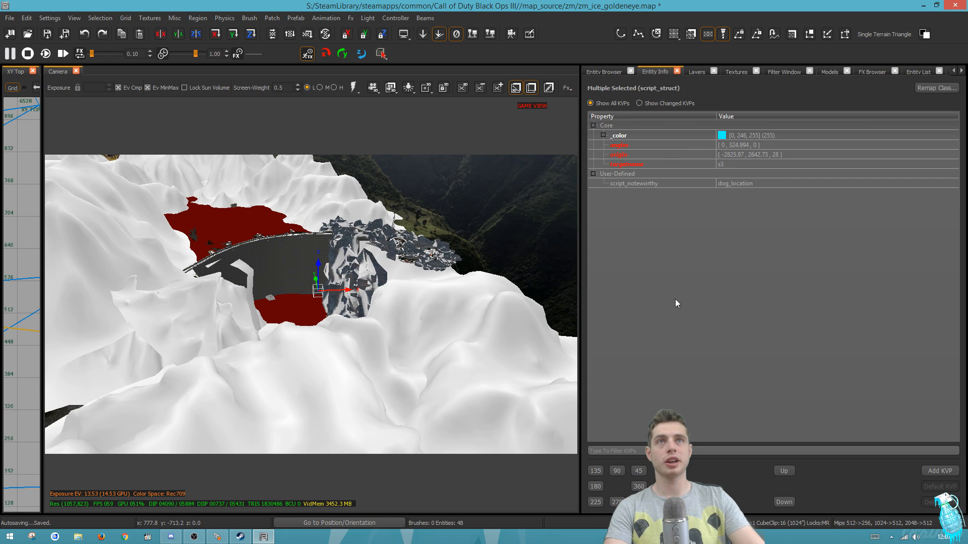
click(648, 134)
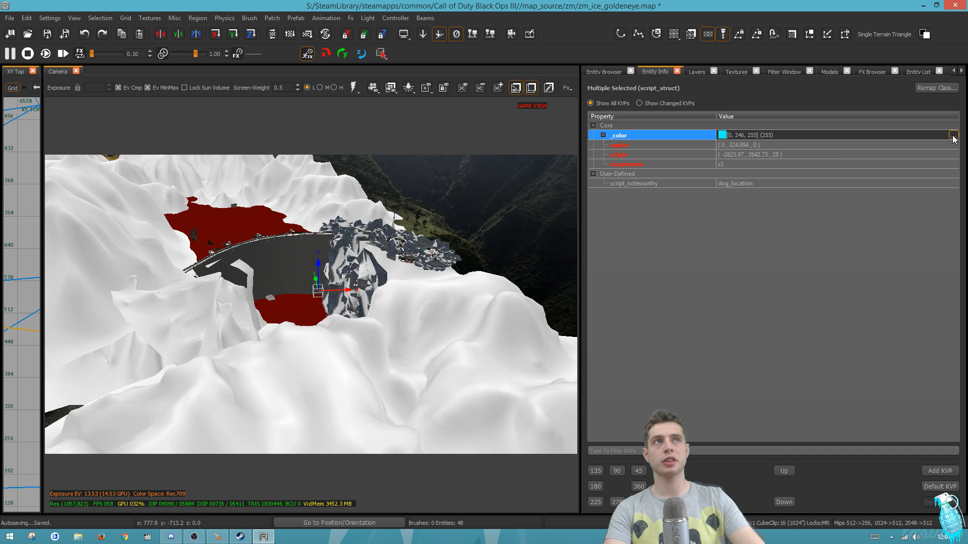
click(952, 135)
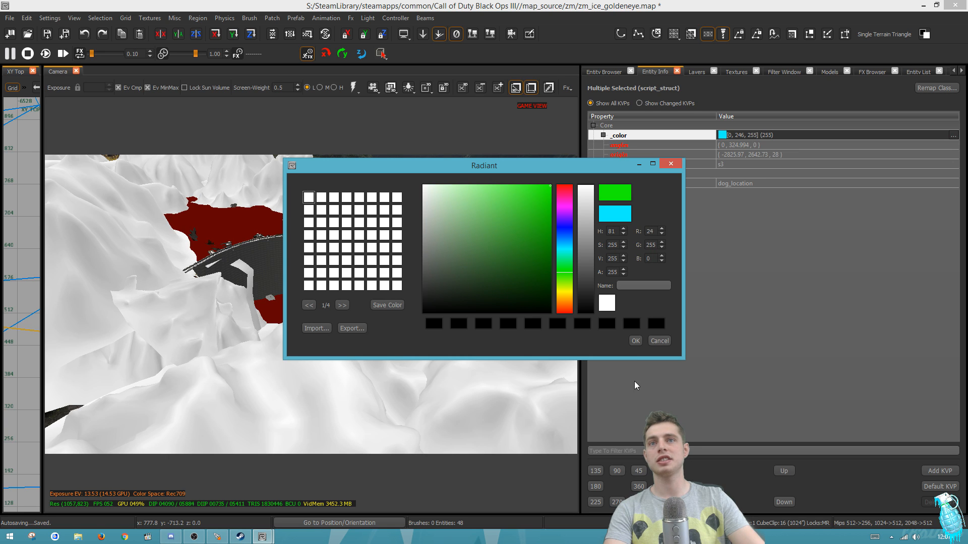
click(635, 341)
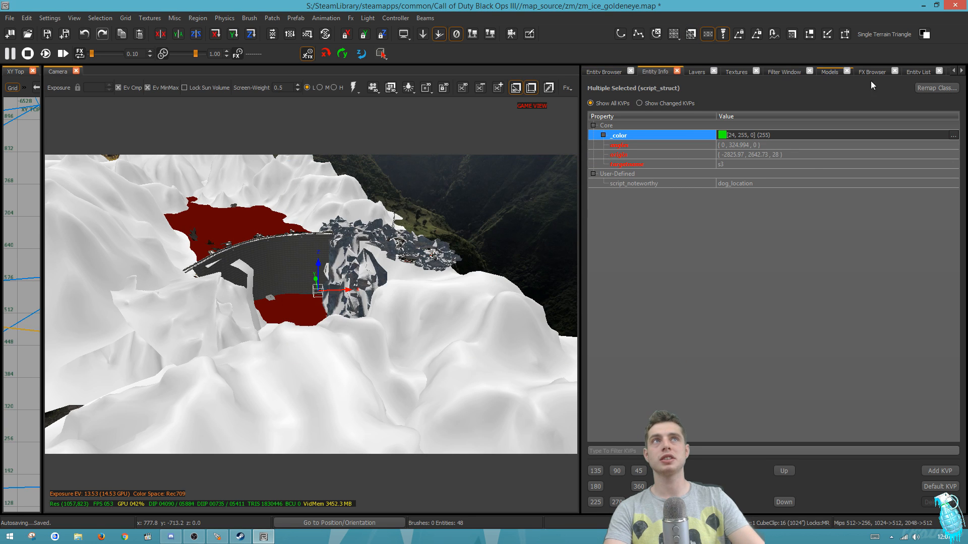
click(917, 72)
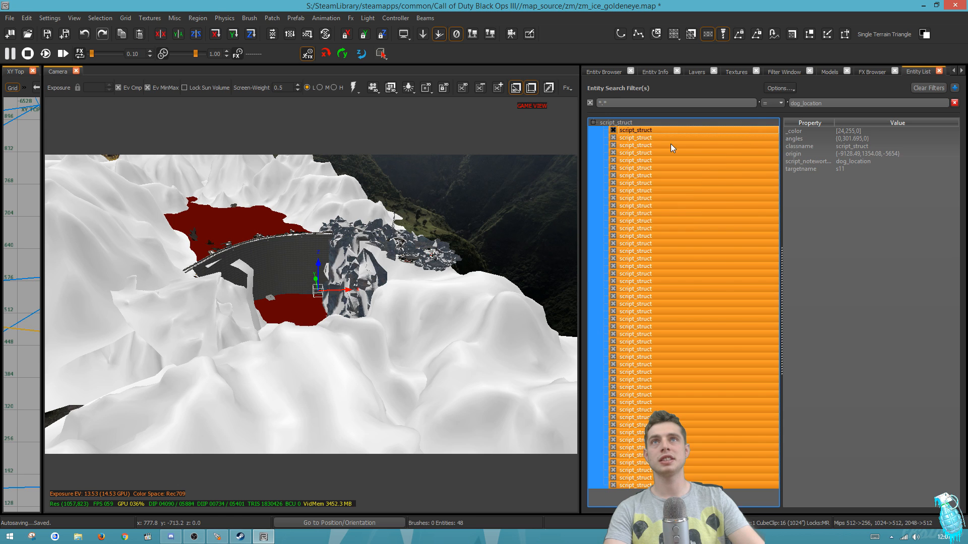
Step: Fly to a dog_location struct to view the green markers, then clear the filter
click(634, 129)
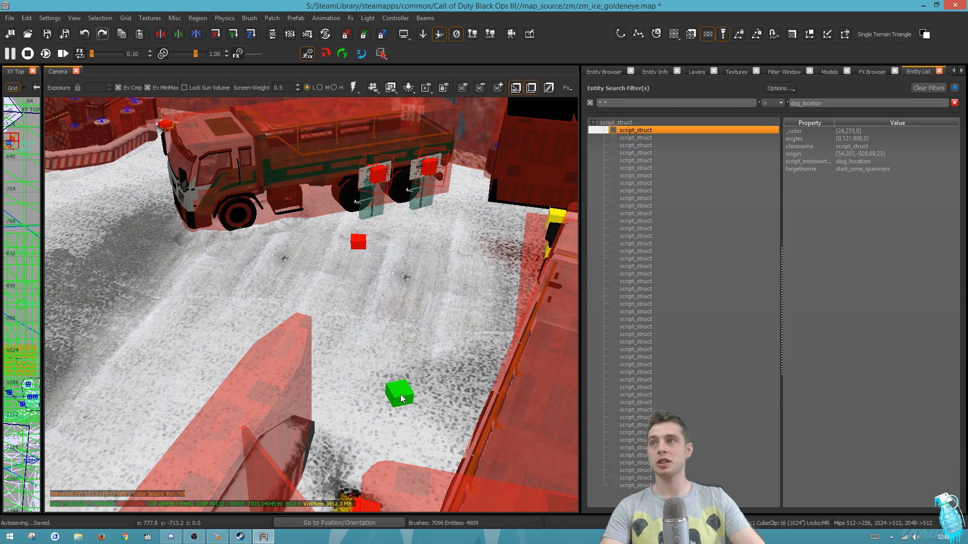
click(398, 396)
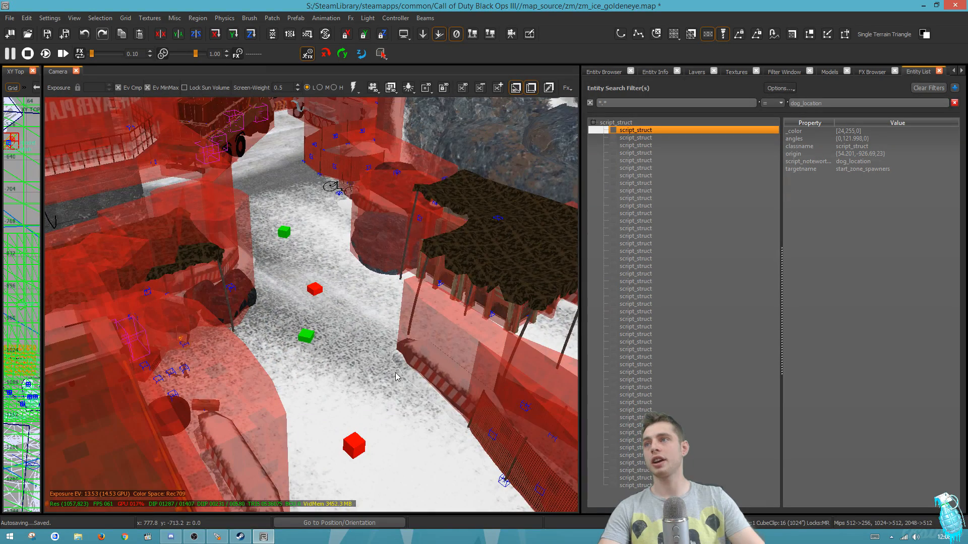
click(313, 288)
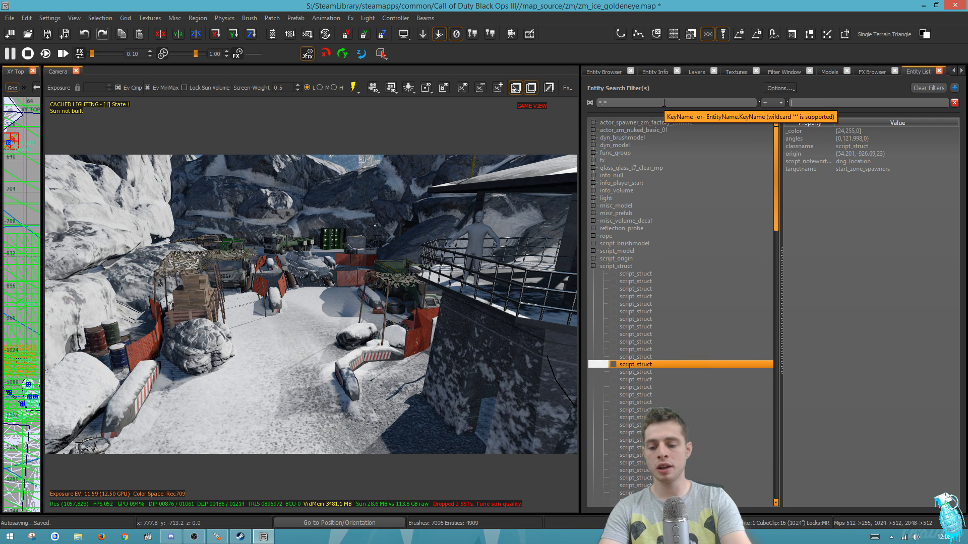
Step: Filter for 'wine', fly to the broken wine bottle, and select the trigger_use result
text(wine)
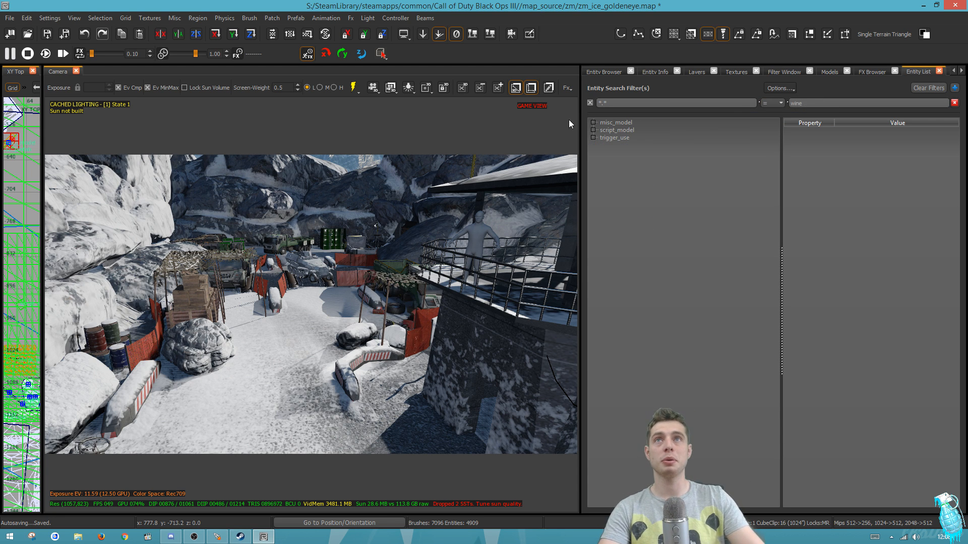
click(612, 122)
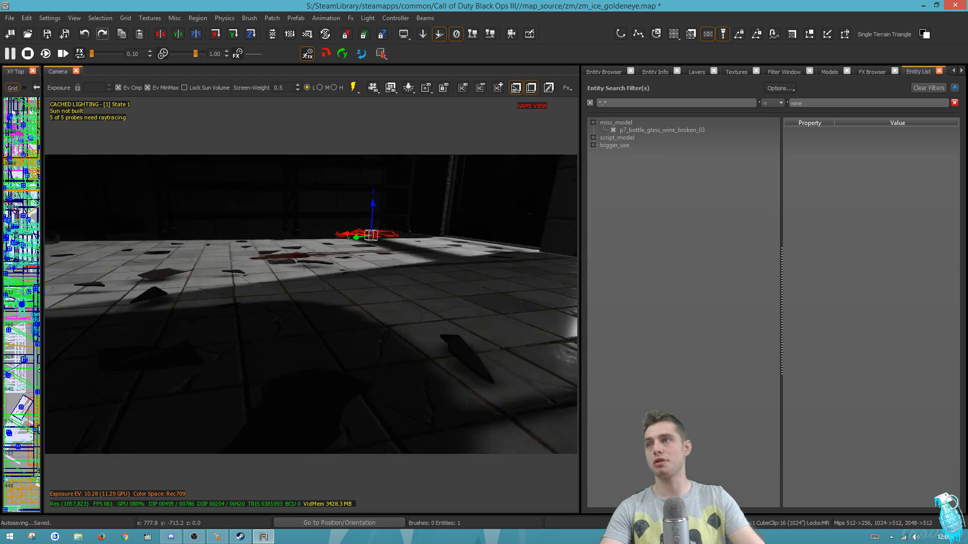
click(617, 145)
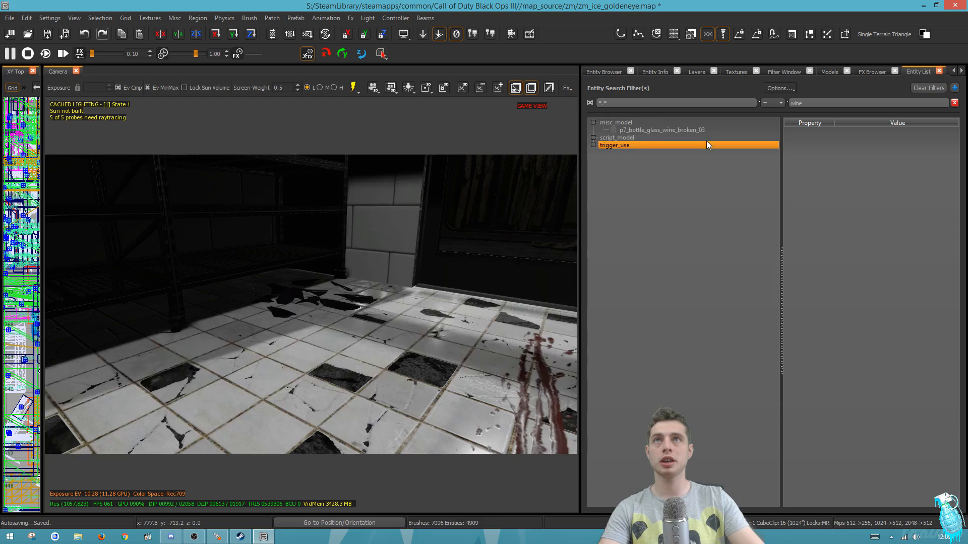
click(593, 137)
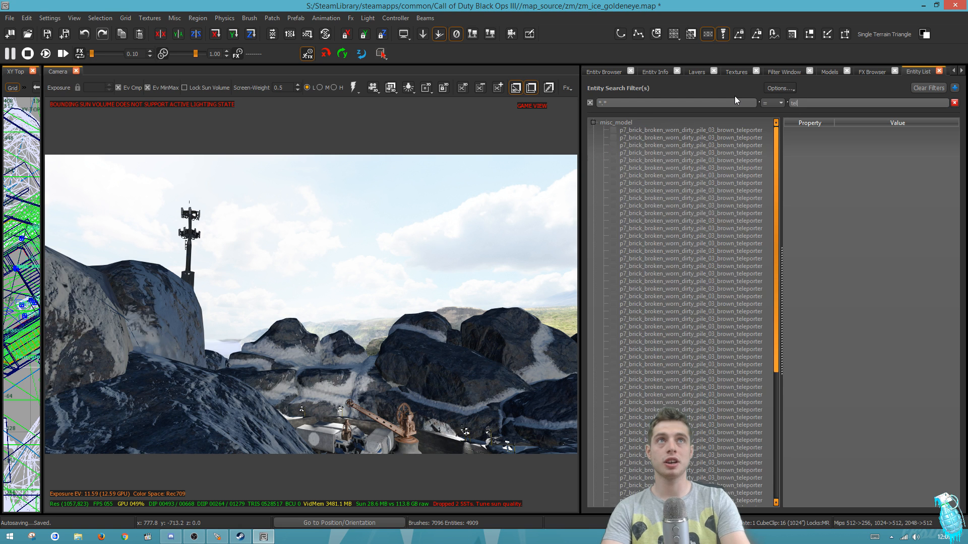
Step: Filter for 'teleporter', select the first brick model, then refine the filter to 'teleport_'
text(teleporter)
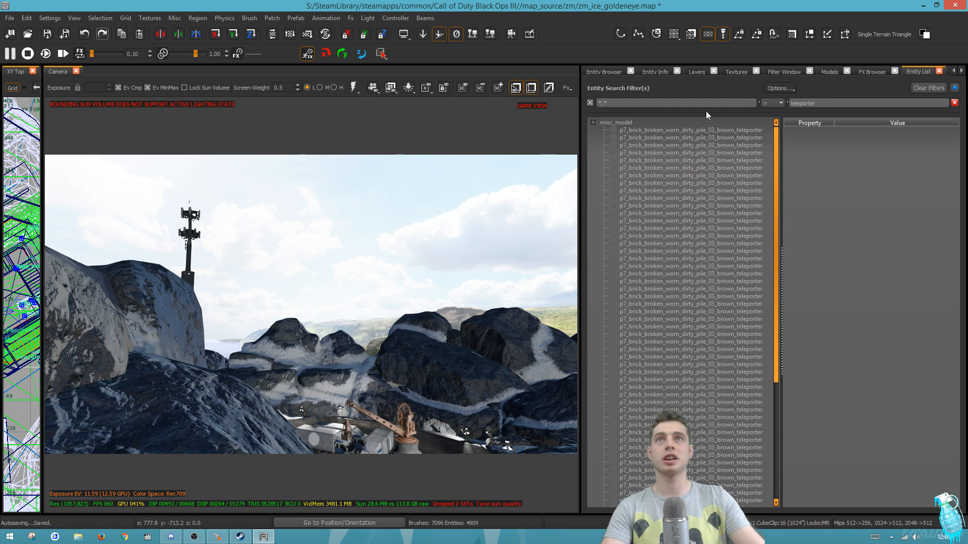
click(691, 130)
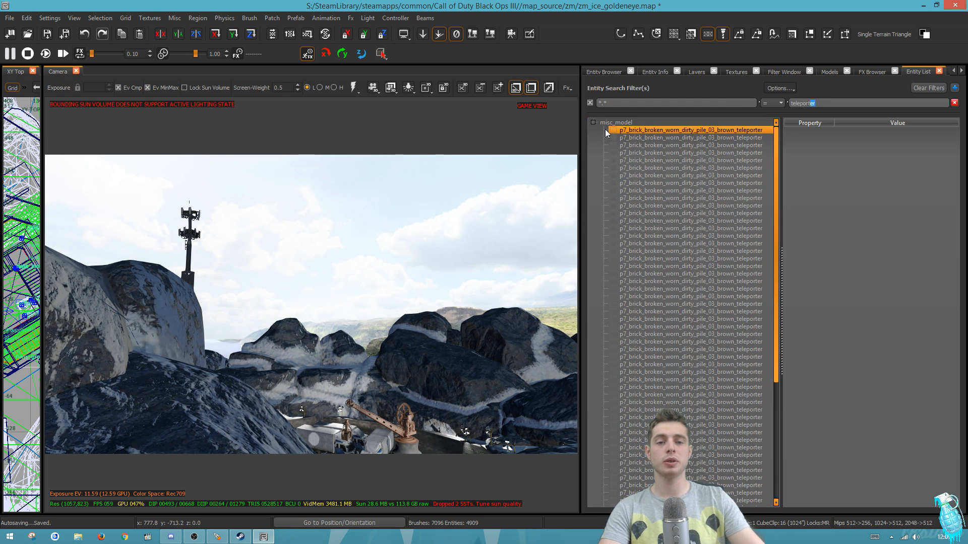
click(687, 130)
text(_)
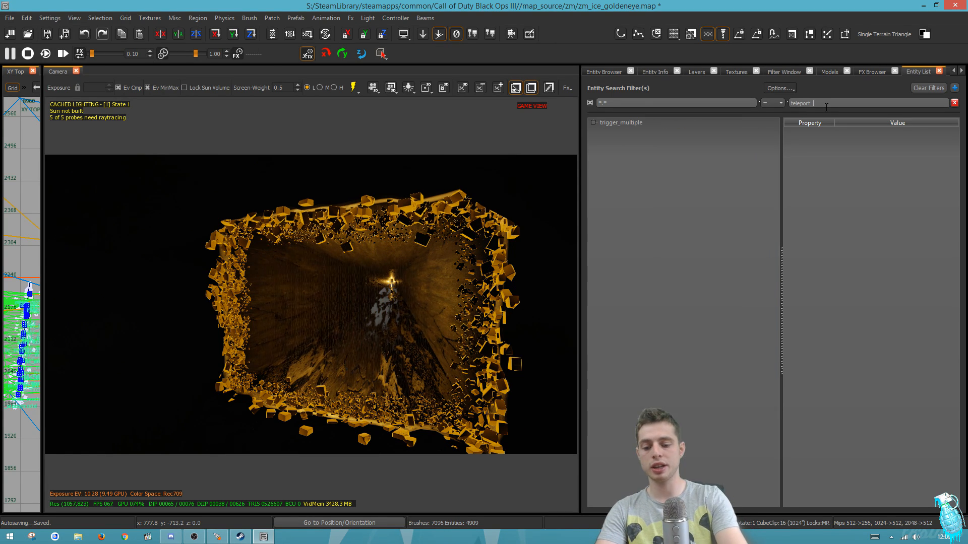
Step: Filter the Entity List for 'zombie', fly to the first teleport_zombie trigger, then clear the filter
text(zombie)
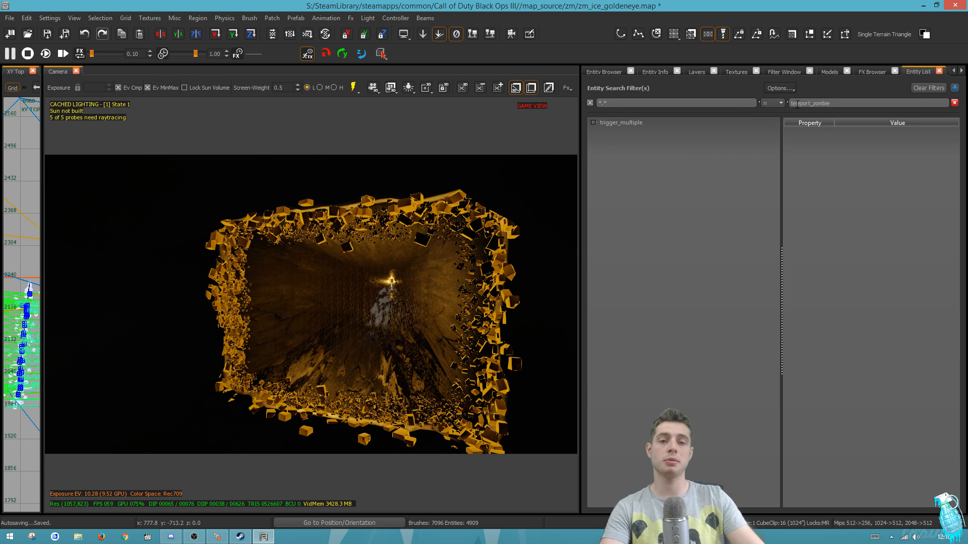
click(624, 122)
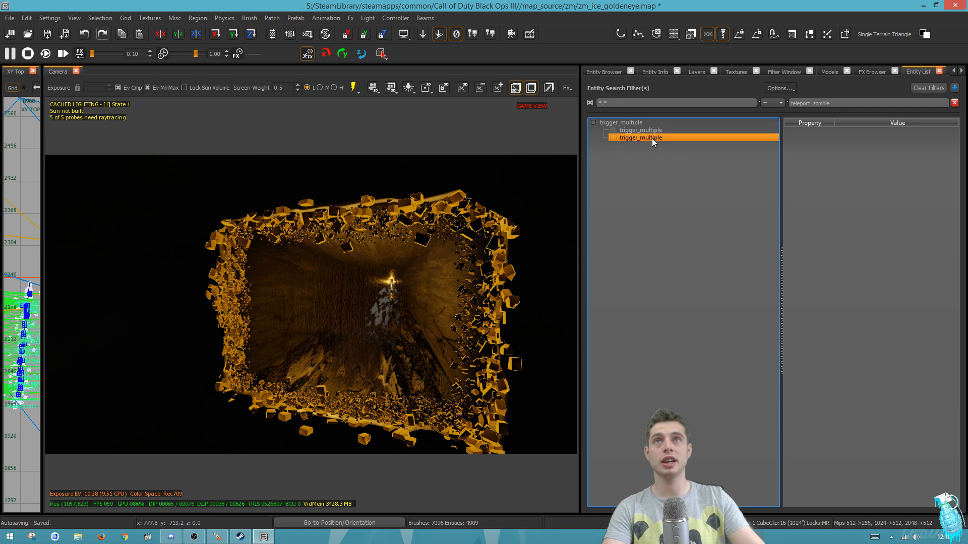
click(640, 130)
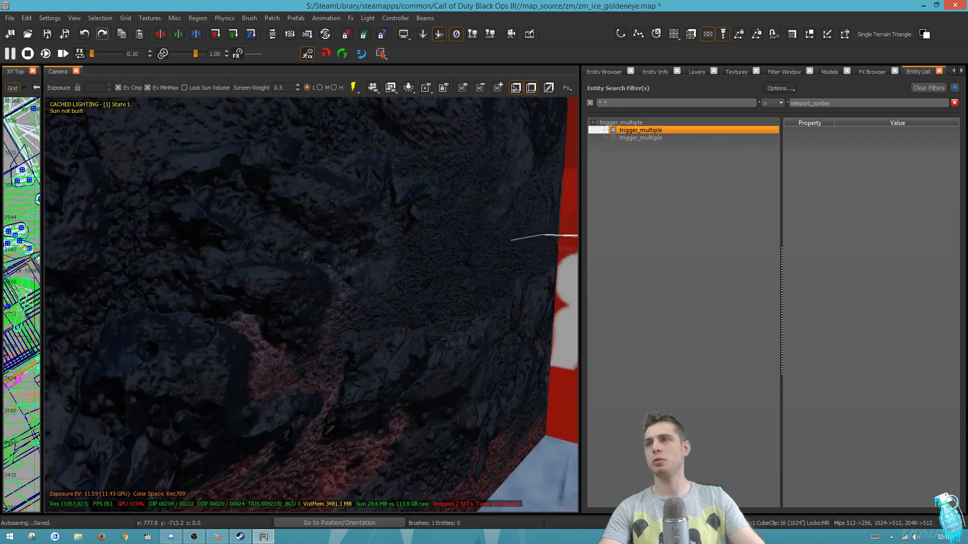
click(640, 129)
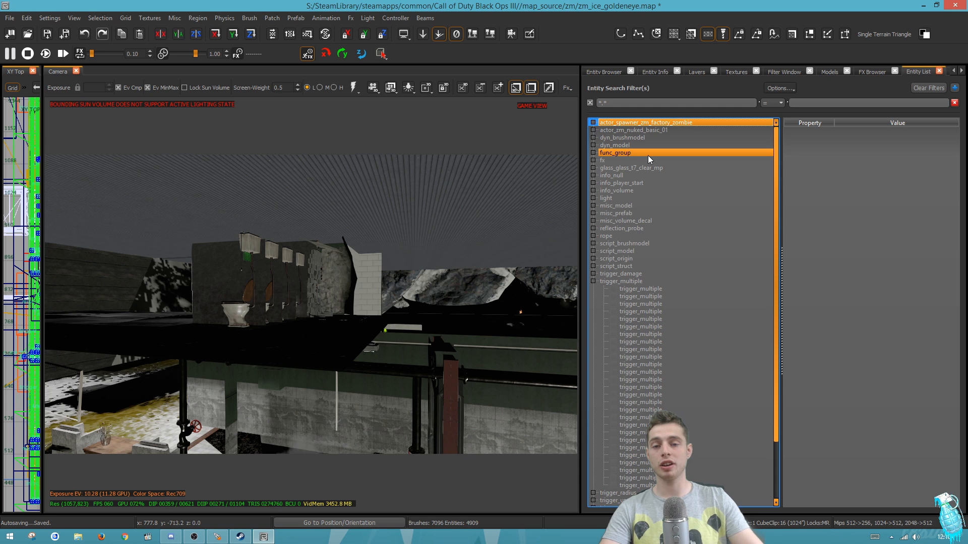
Step: Multi-select the two actor classes, then pick two entities from glass_glass_t7_clear_mp
click(632, 129)
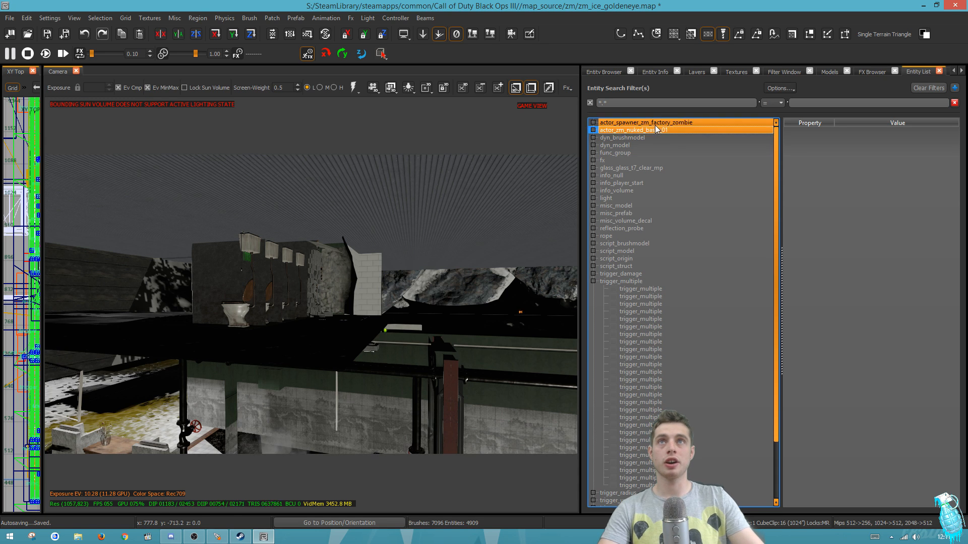
click(645, 122)
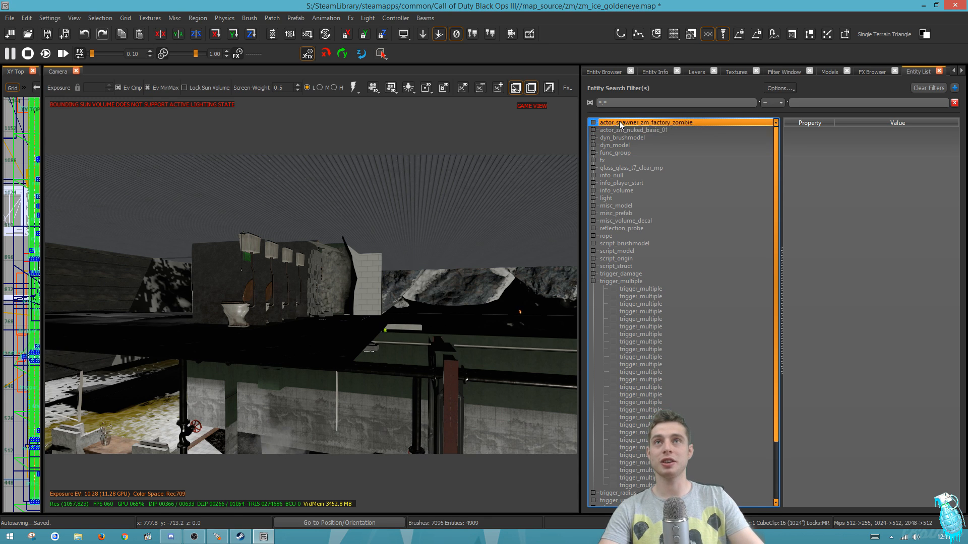
click(632, 130)
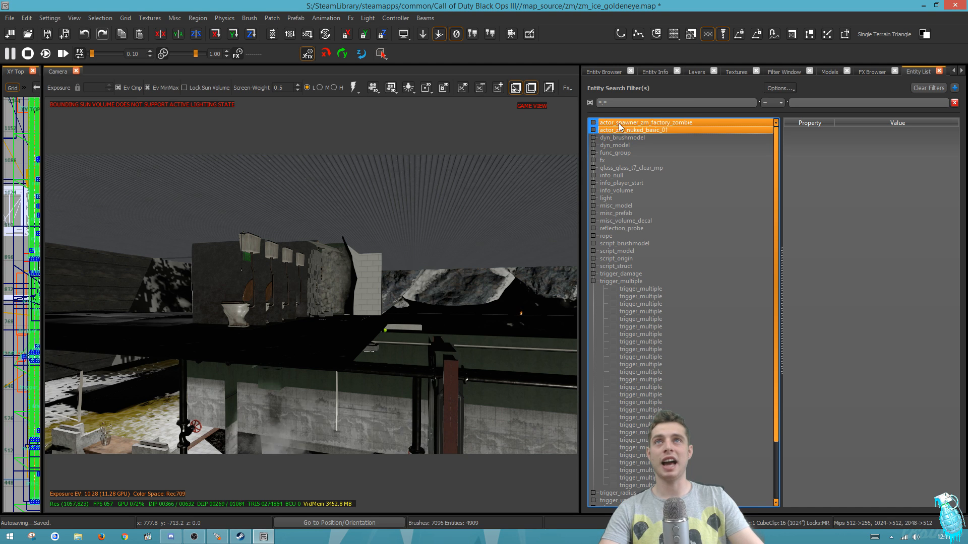
click(631, 175)
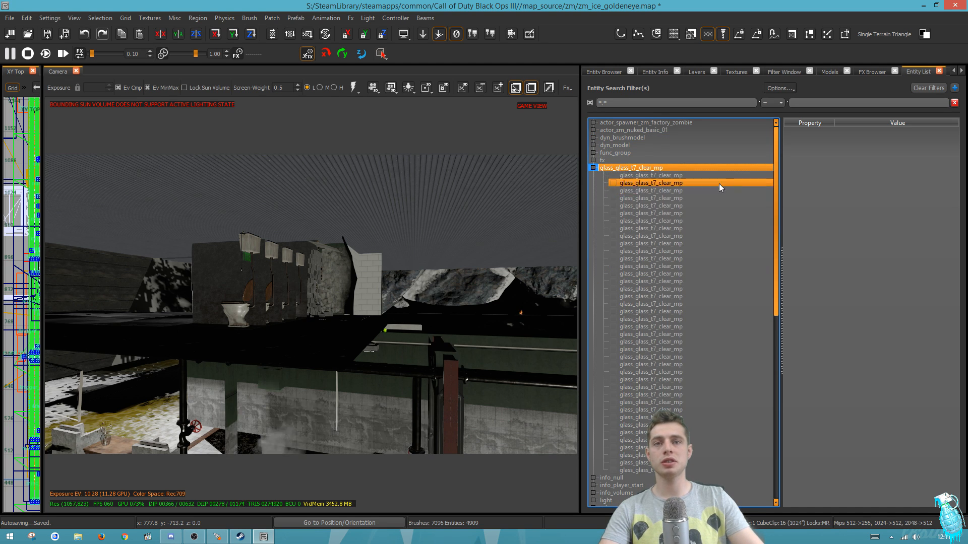
click(651, 206)
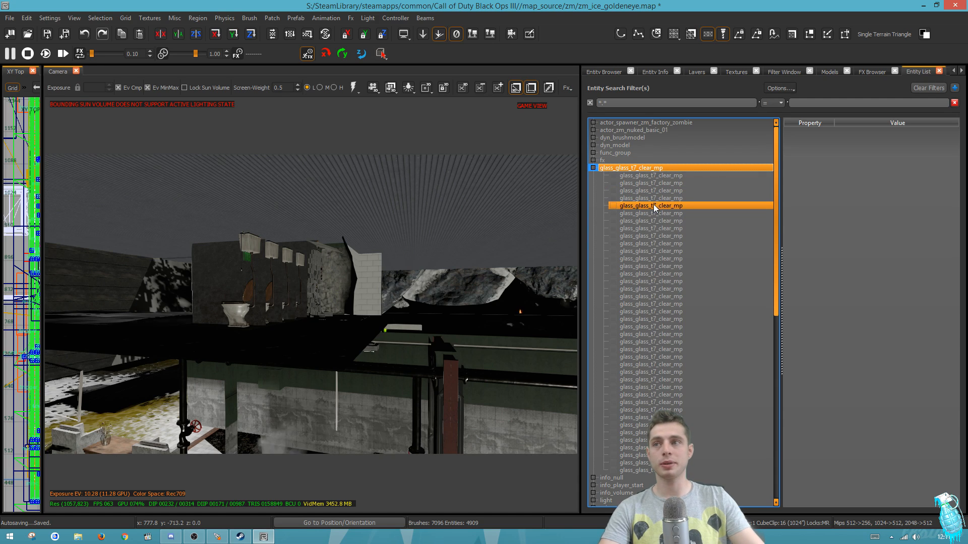